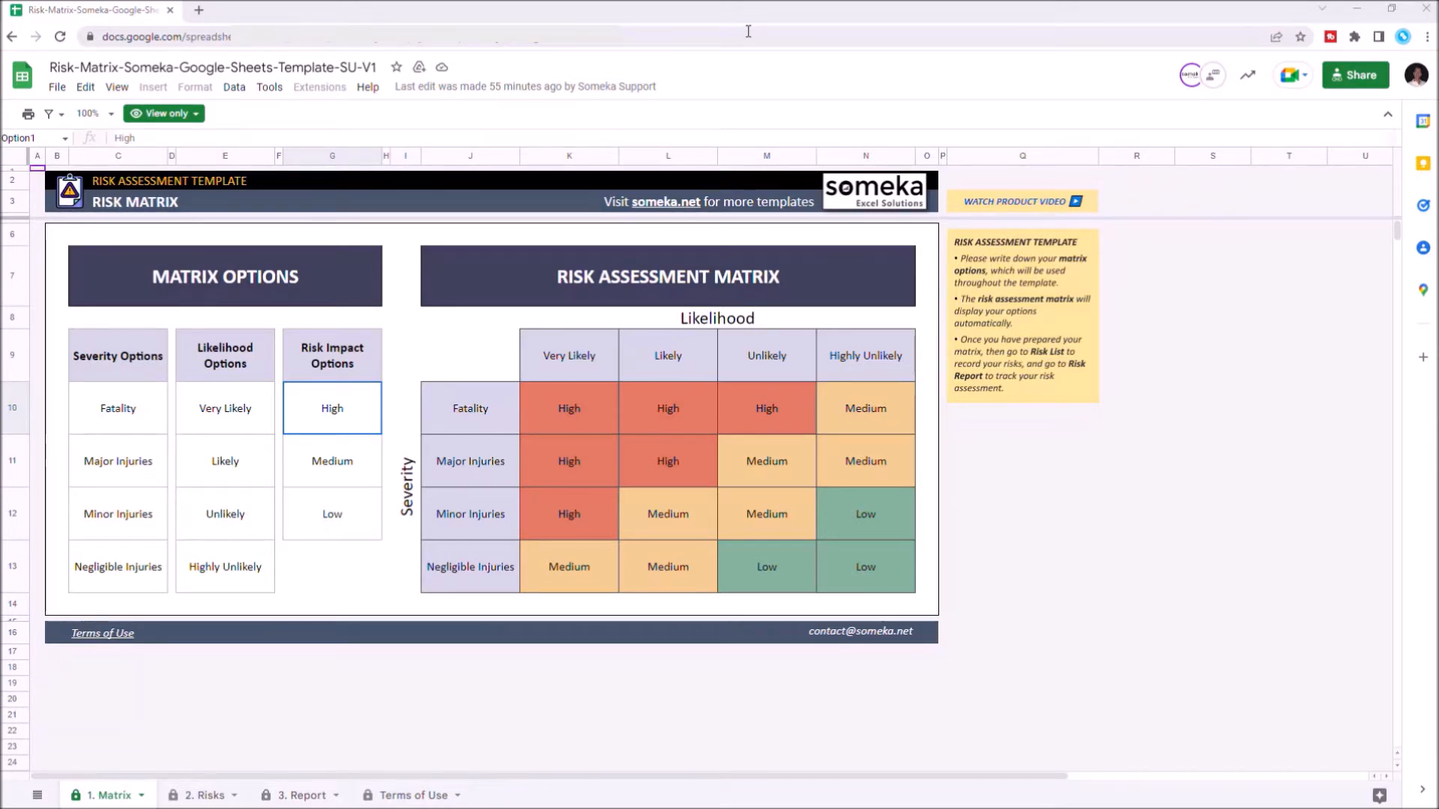
Step: Make an editable copy of the risk matrix template in My Drive, dropping the 'Copy of' prefix
left_click(55, 87)
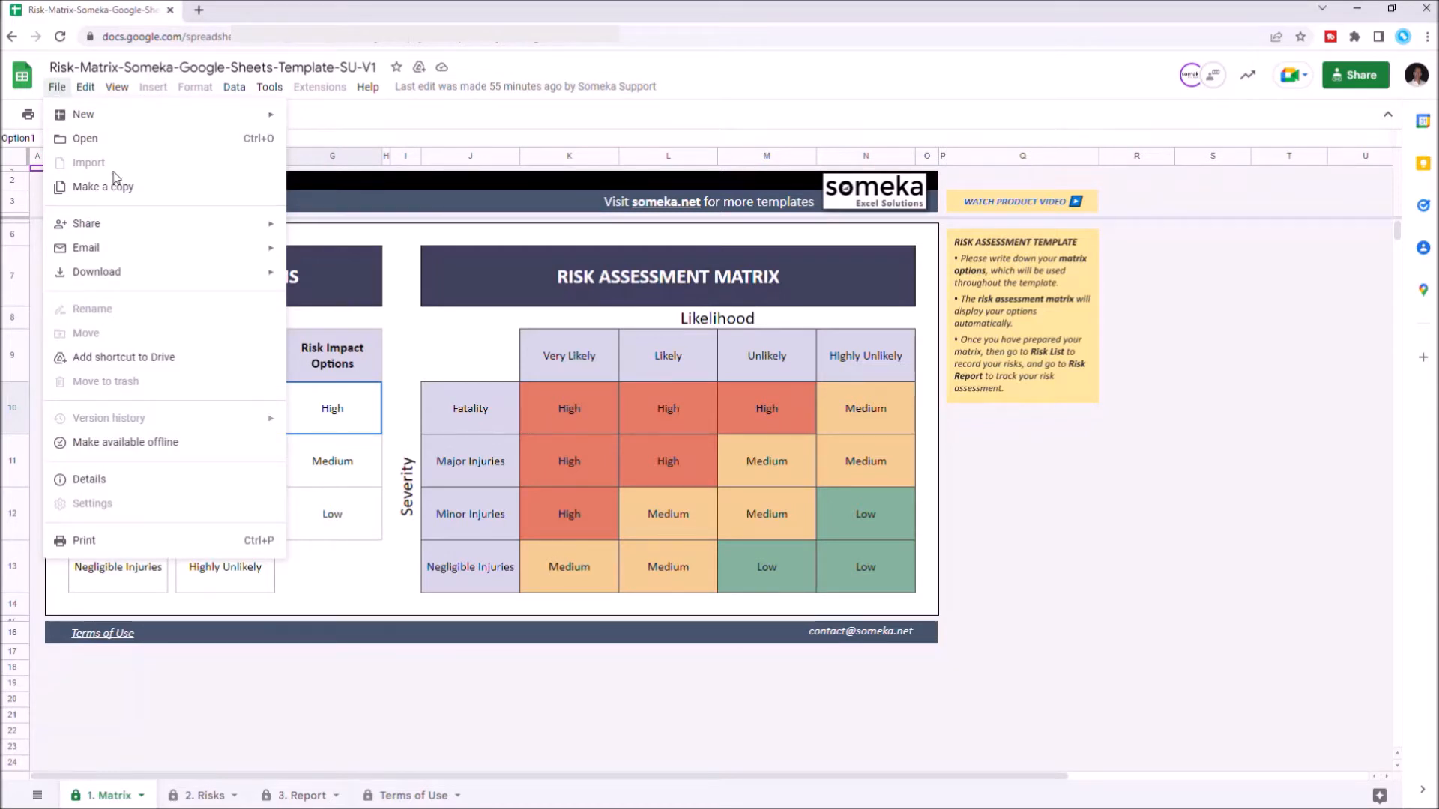
left_click(102, 185)
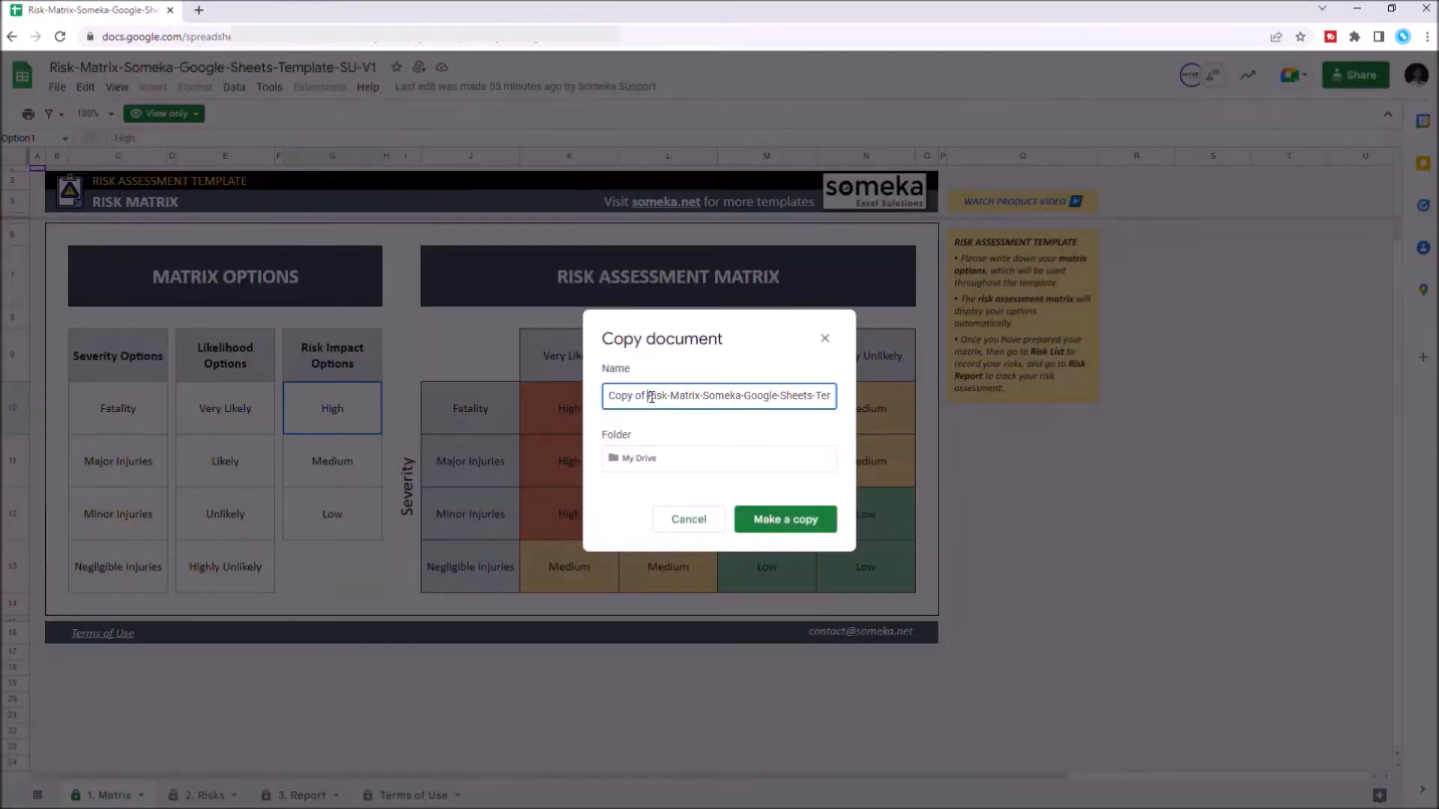
double_click(623, 396)
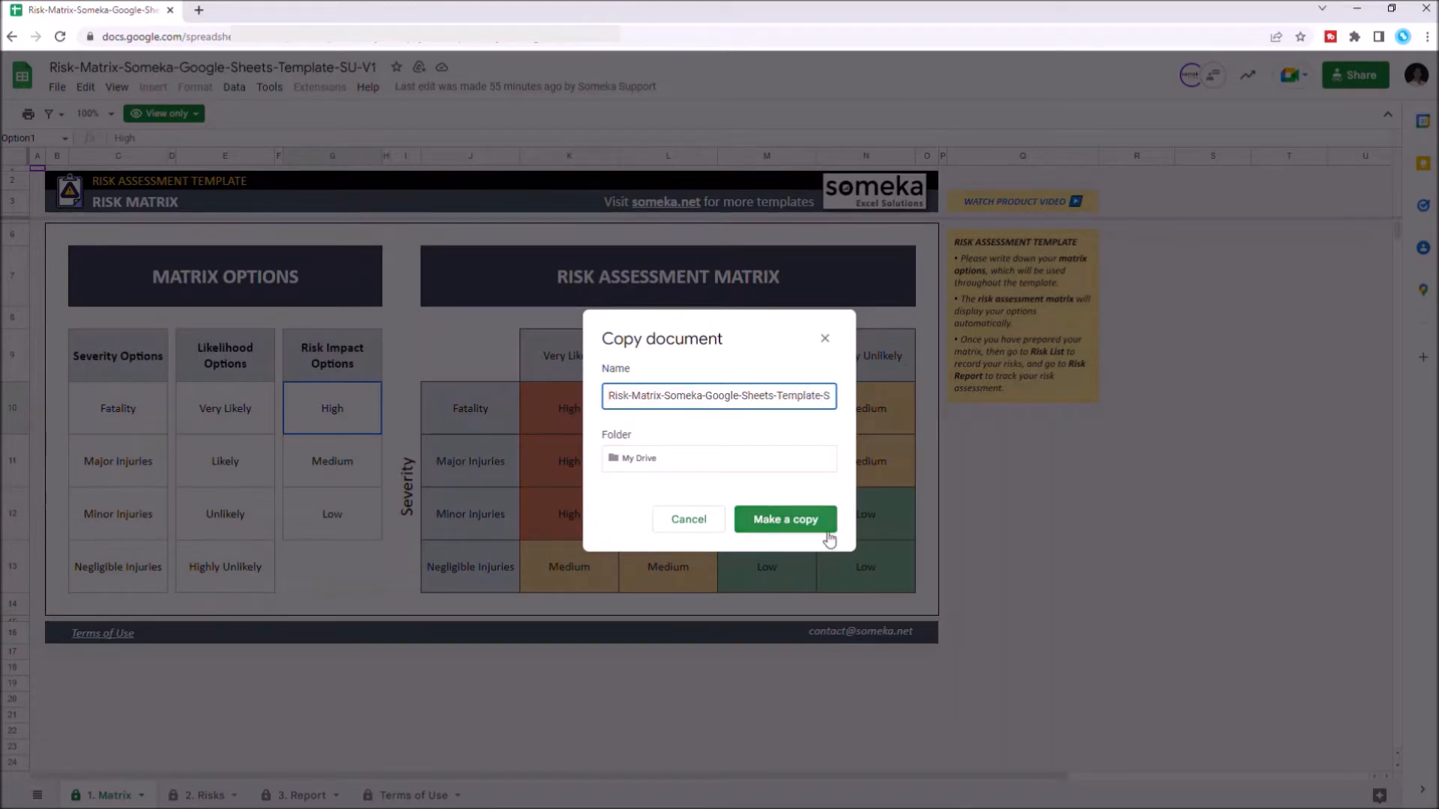
left_click(783, 519)
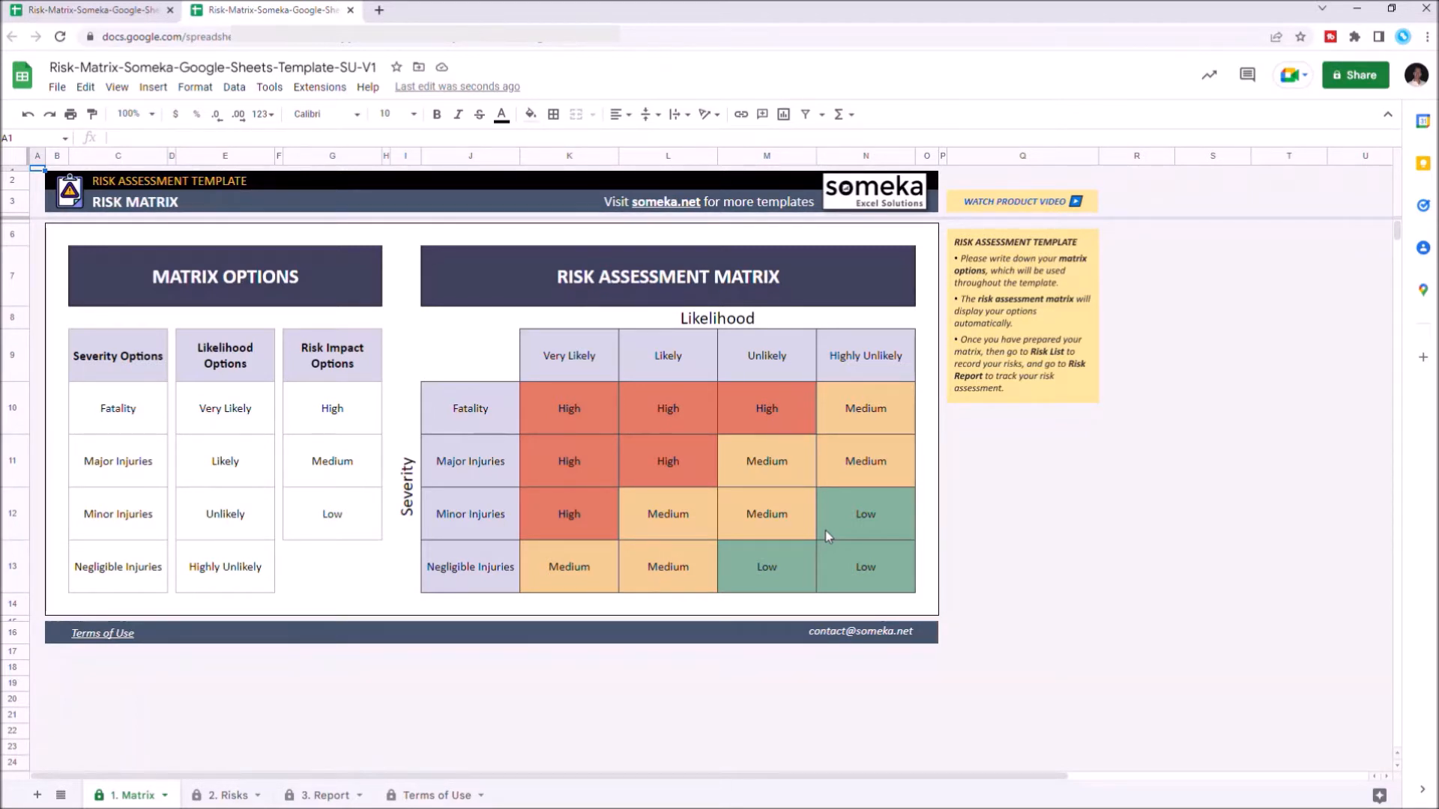
mouse_move(169, 735)
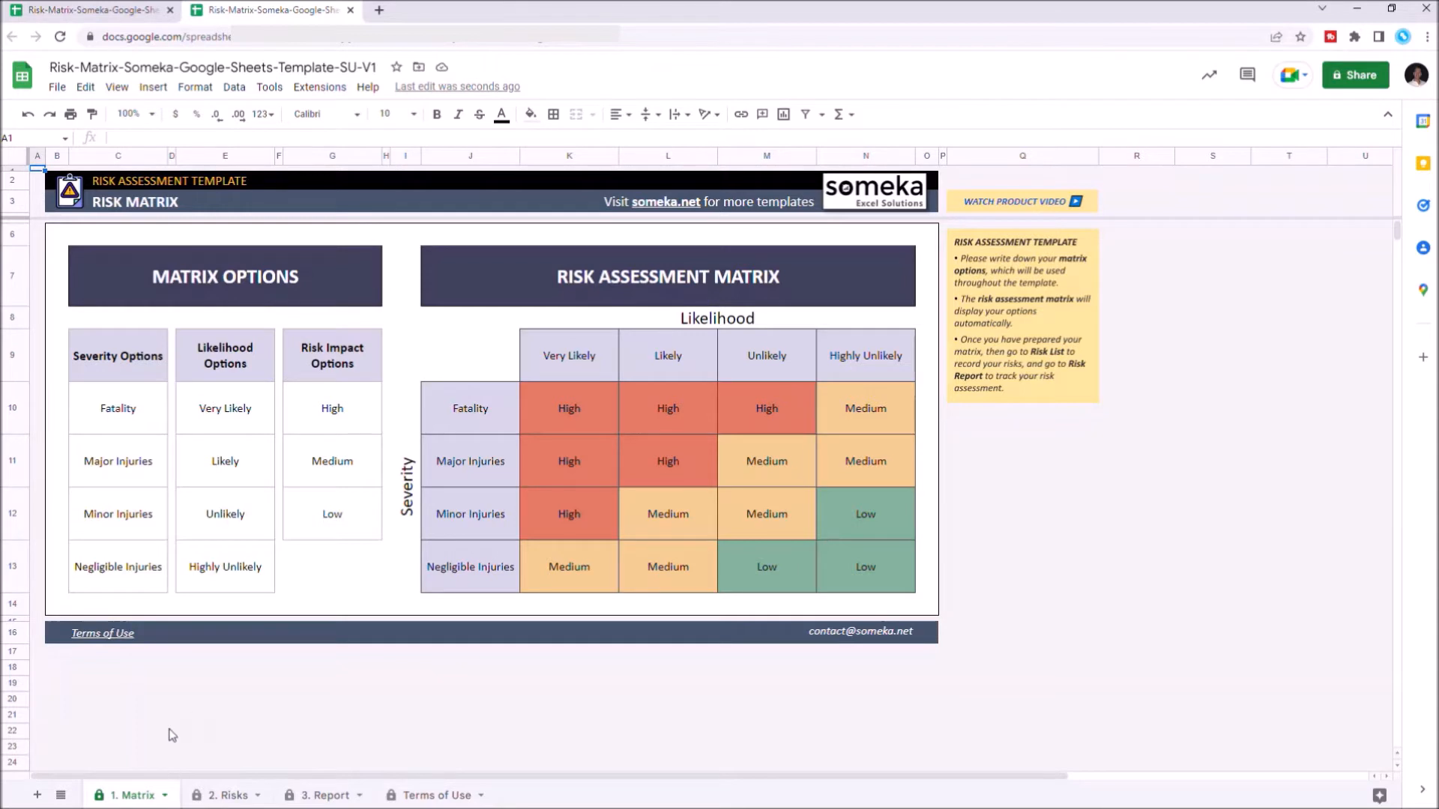
mouse_move(156, 745)
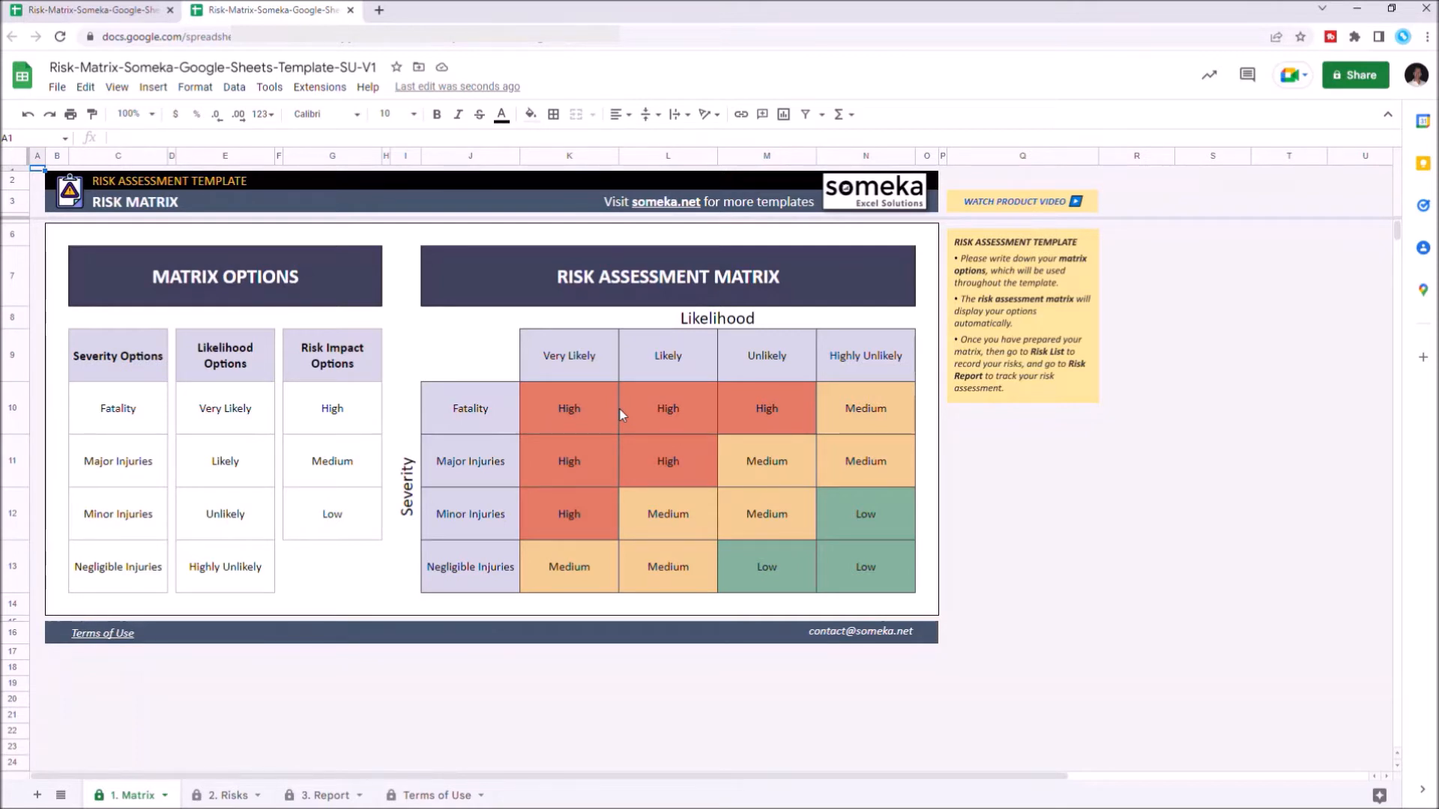
mouse_move(286, 321)
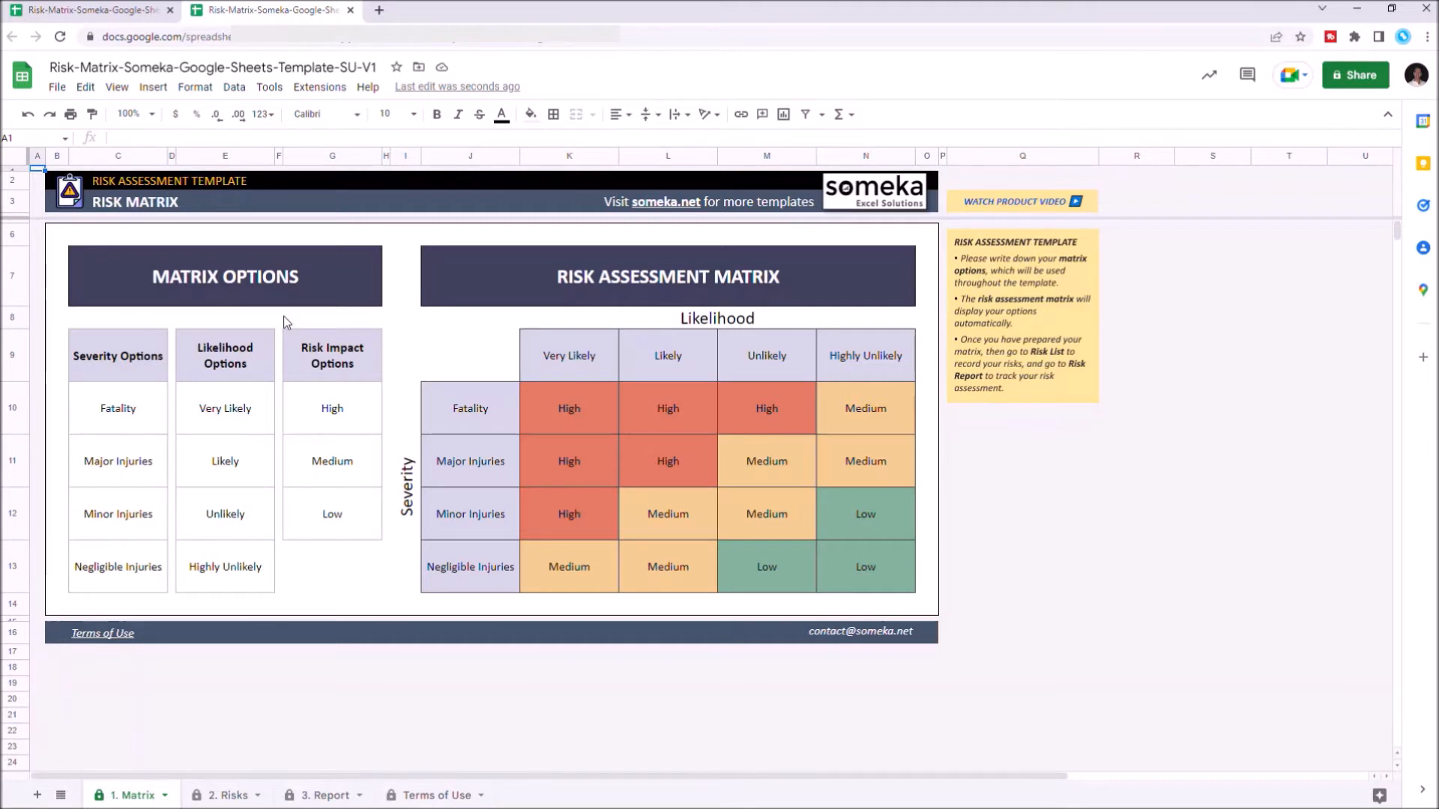
Step: Rename Likely to Possible, Fatality to Death and High to Extreme in Matrix Options, then go to the Risks sheet
type("P")
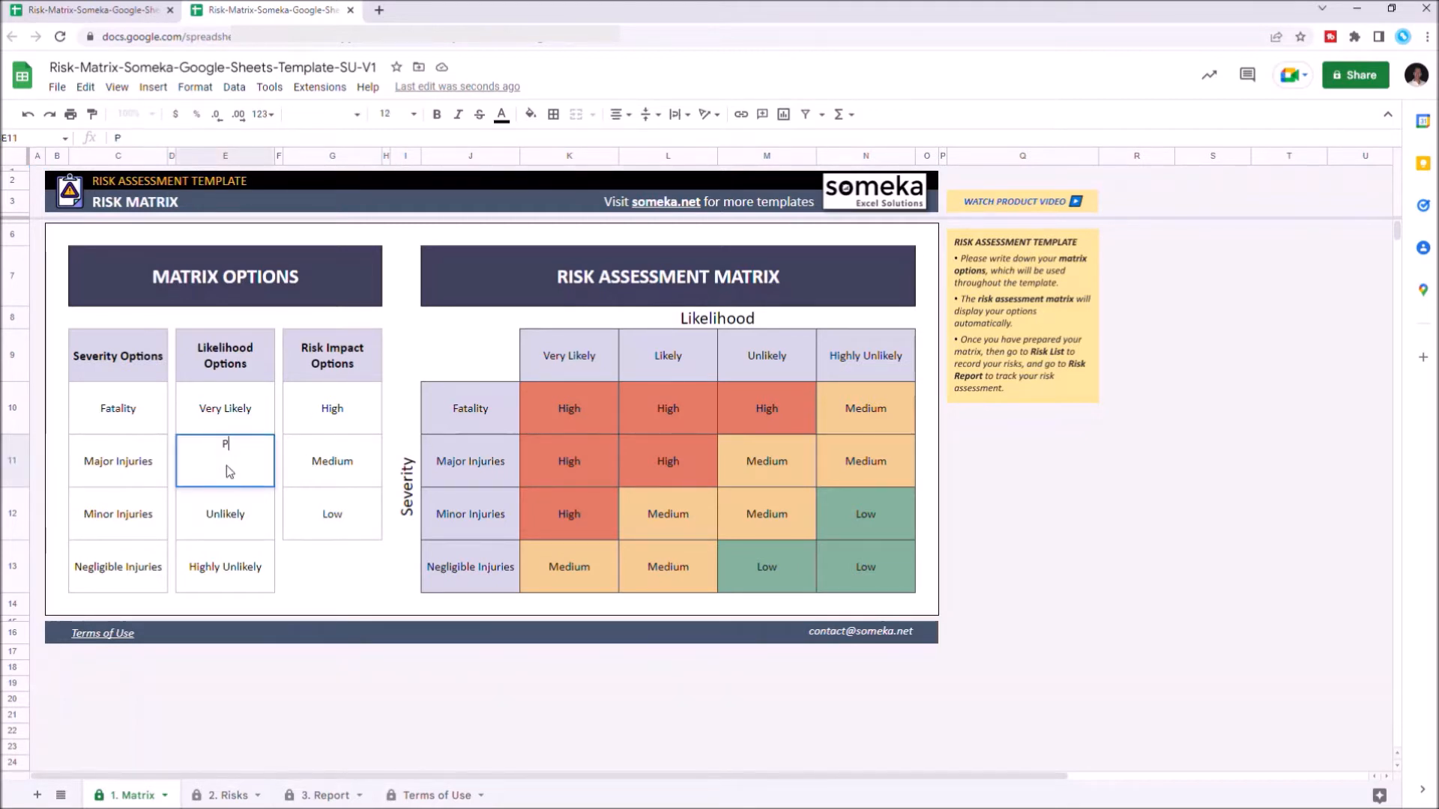
type("ossible")
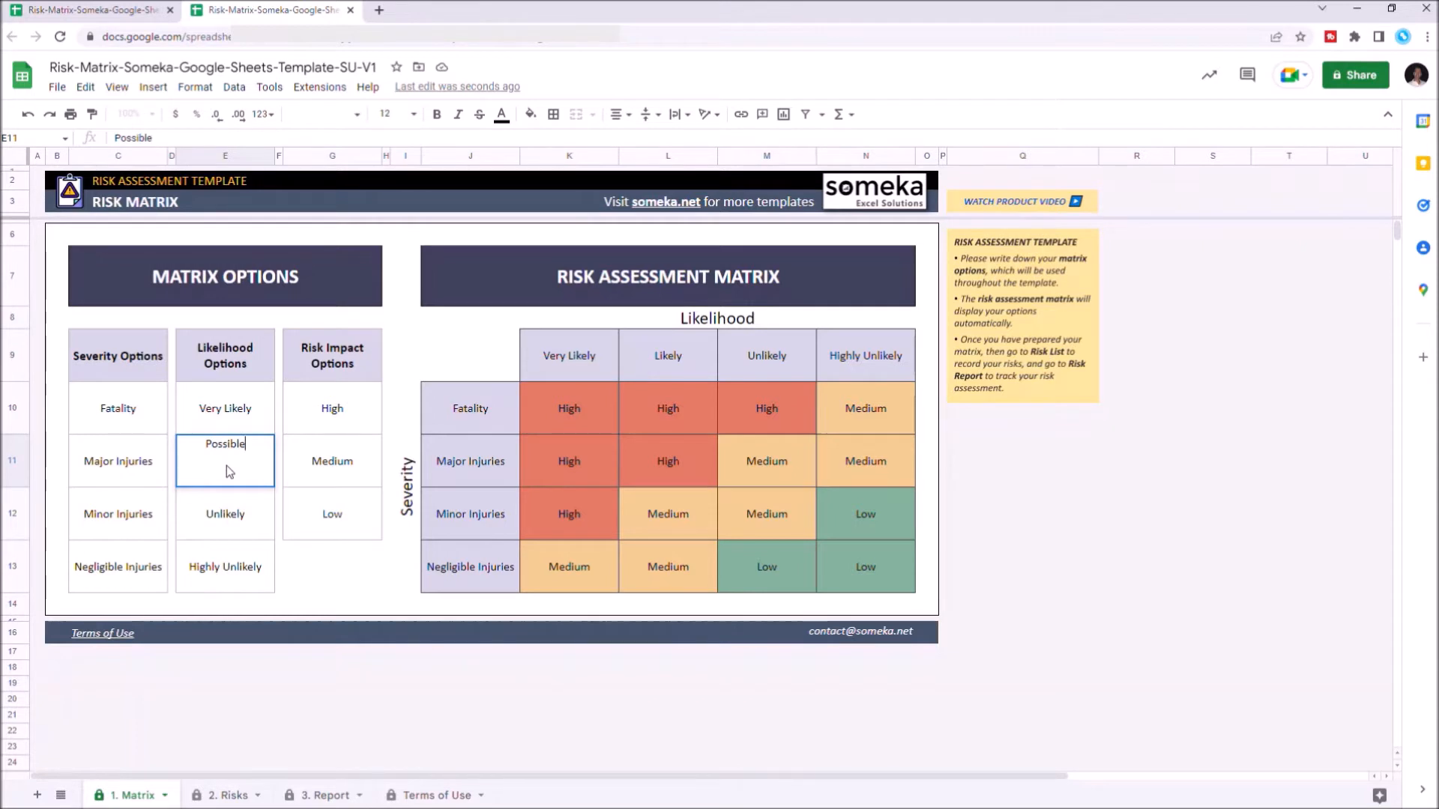
left_click(117, 408)
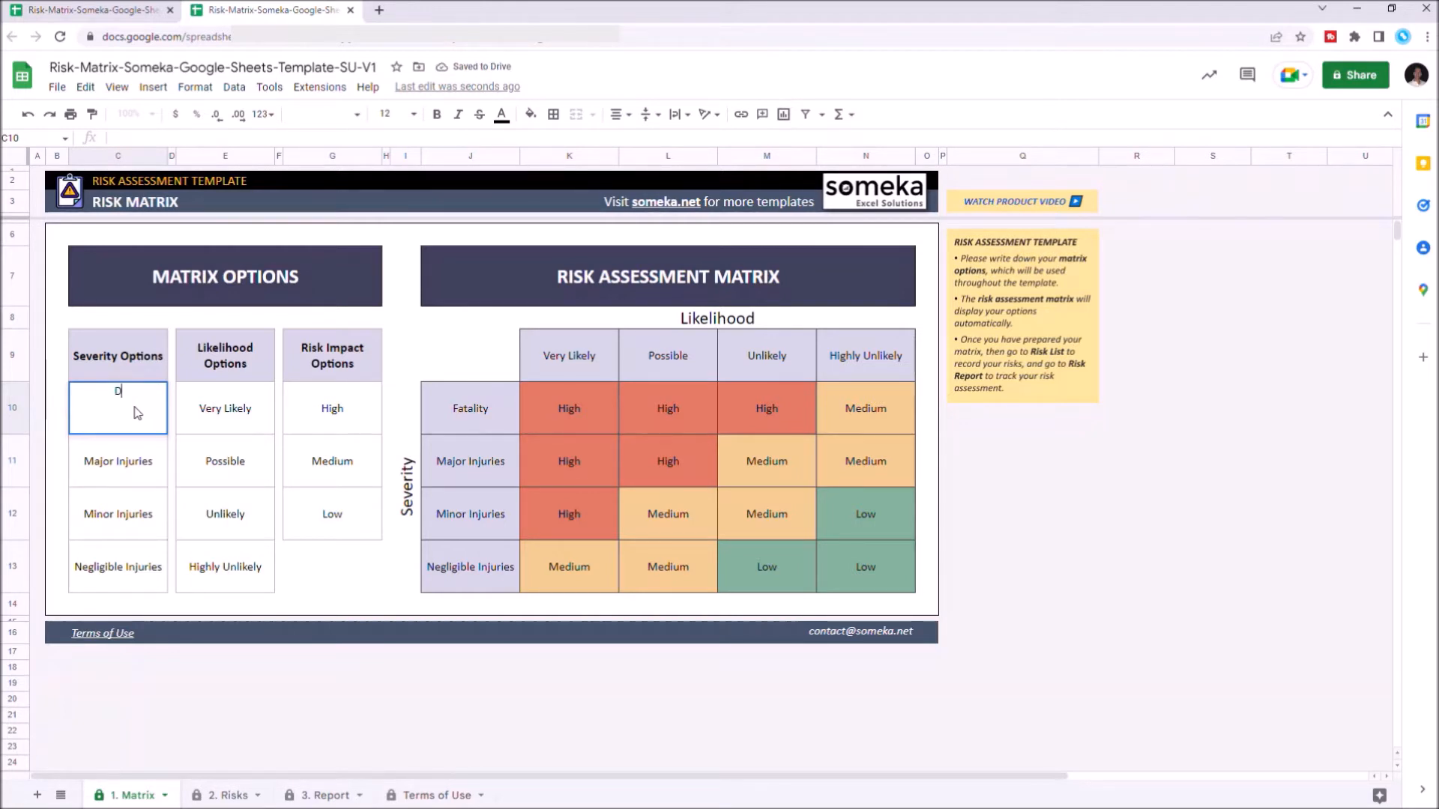
type("Death")
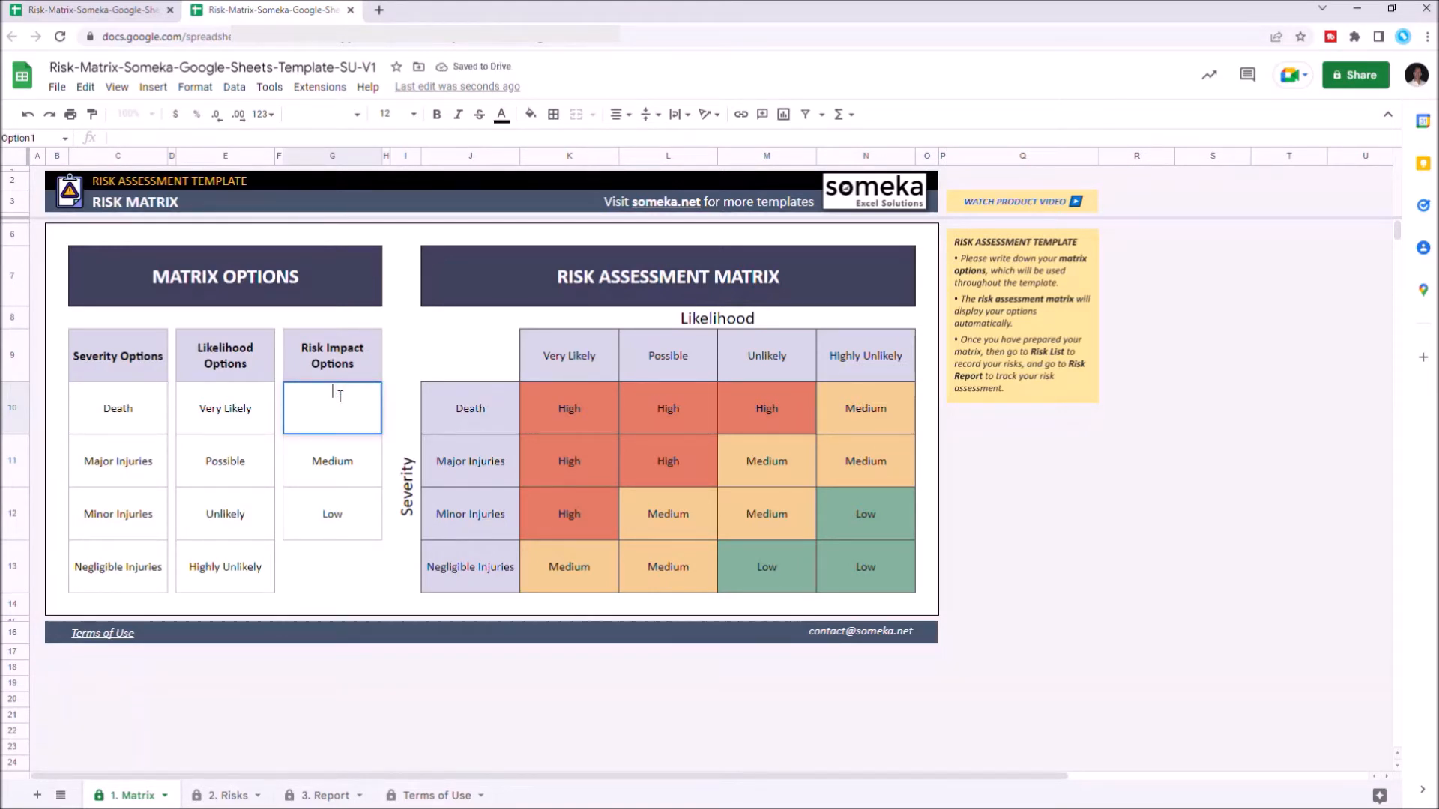
type("Extreme")
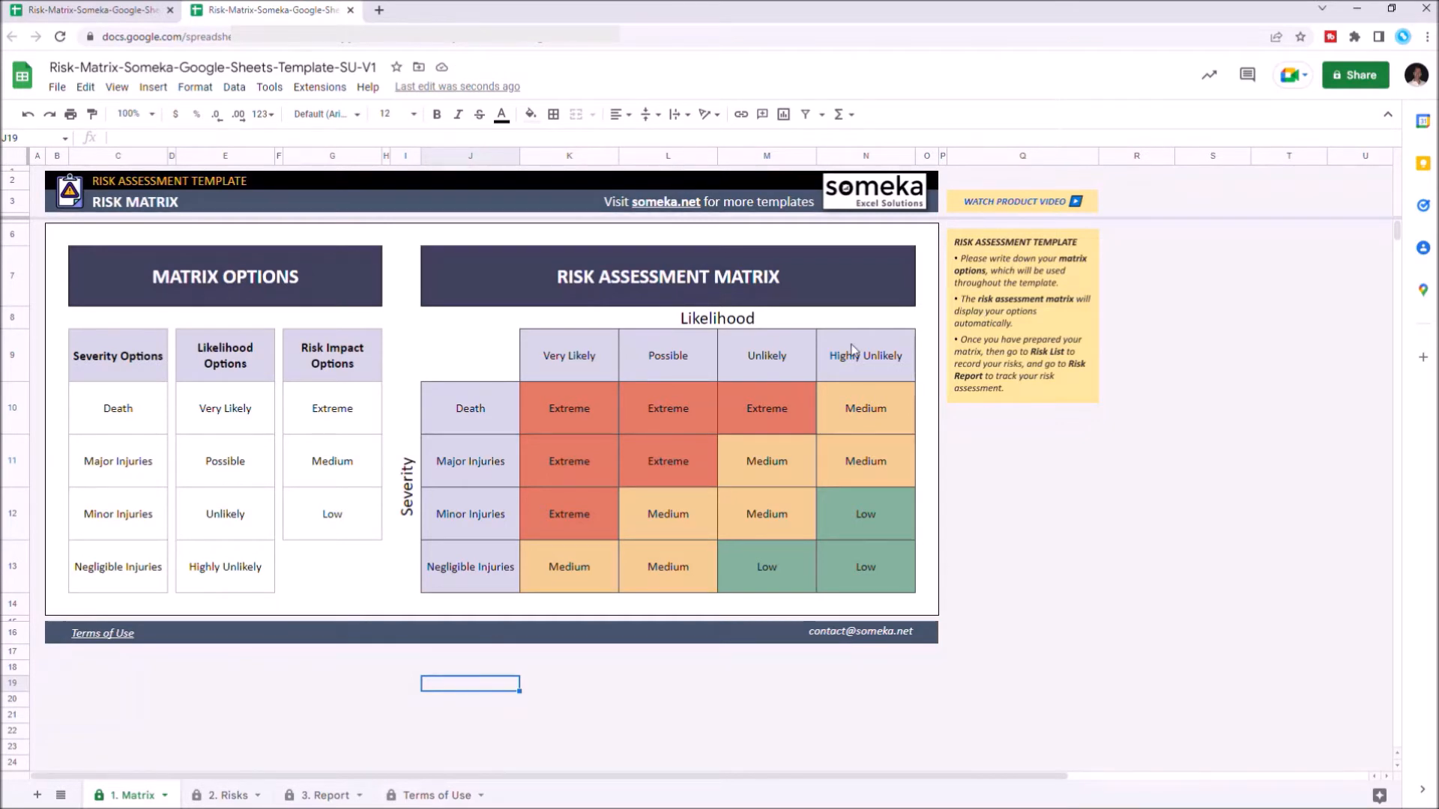
mouse_move(614, 473)
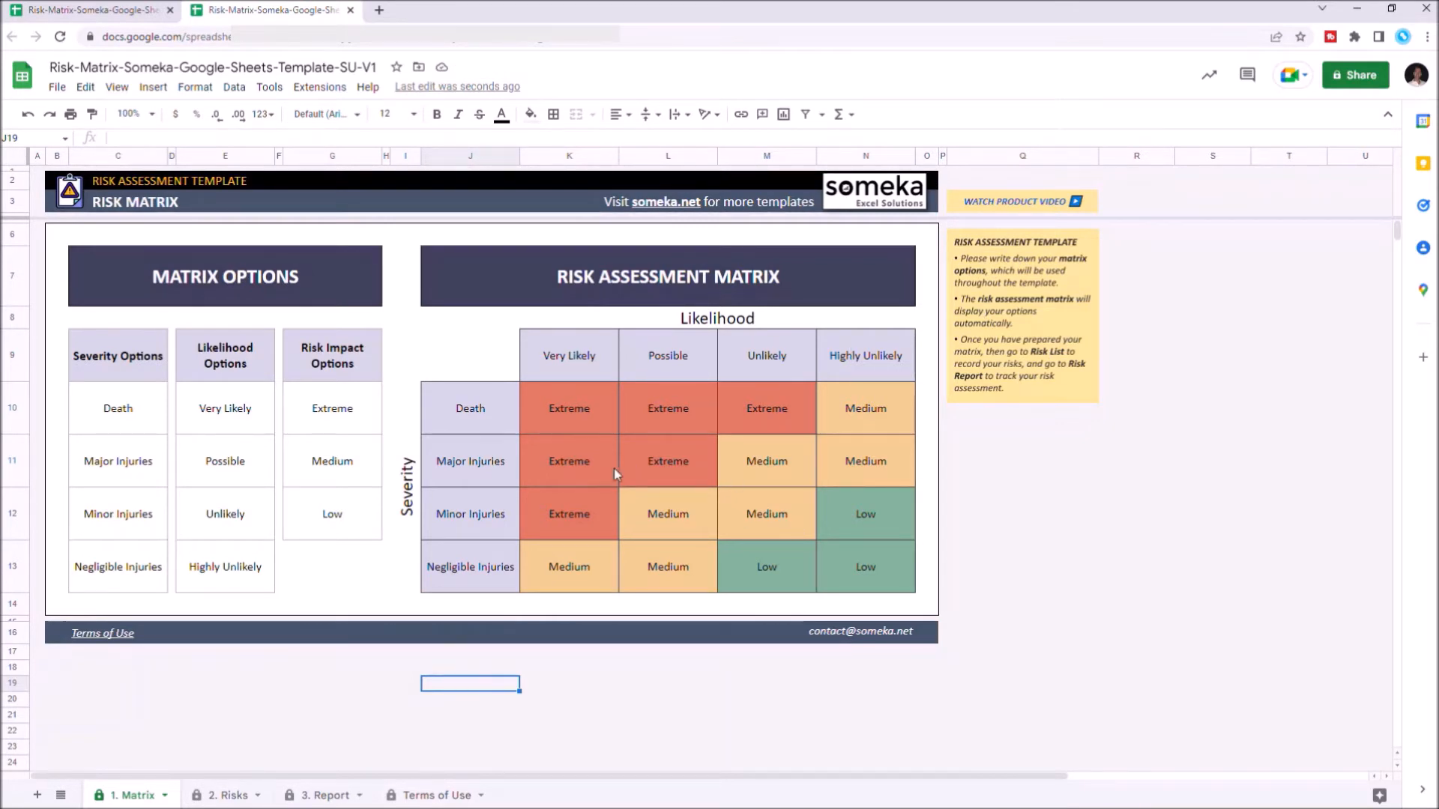
left_click(231, 794)
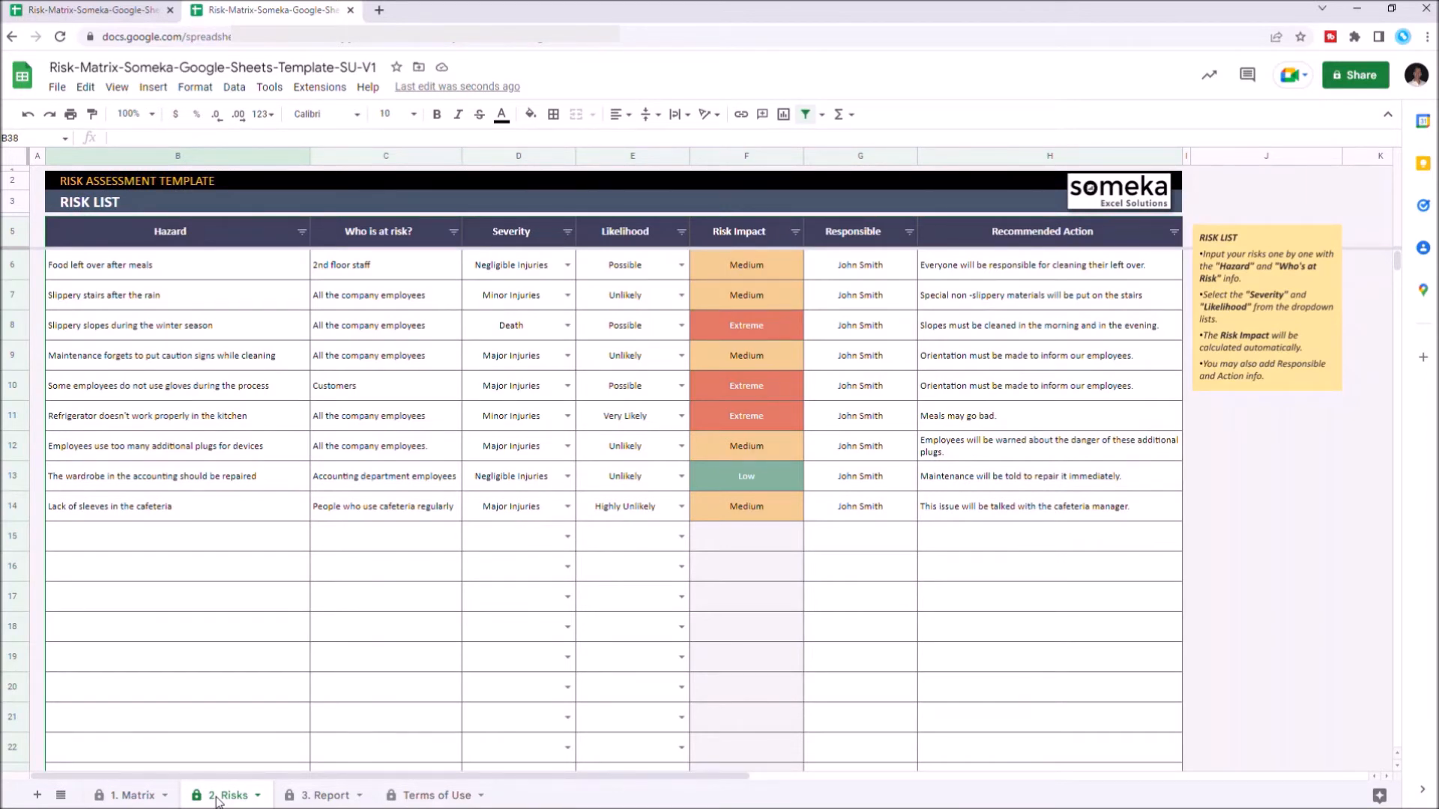
mouse_move(365, 396)
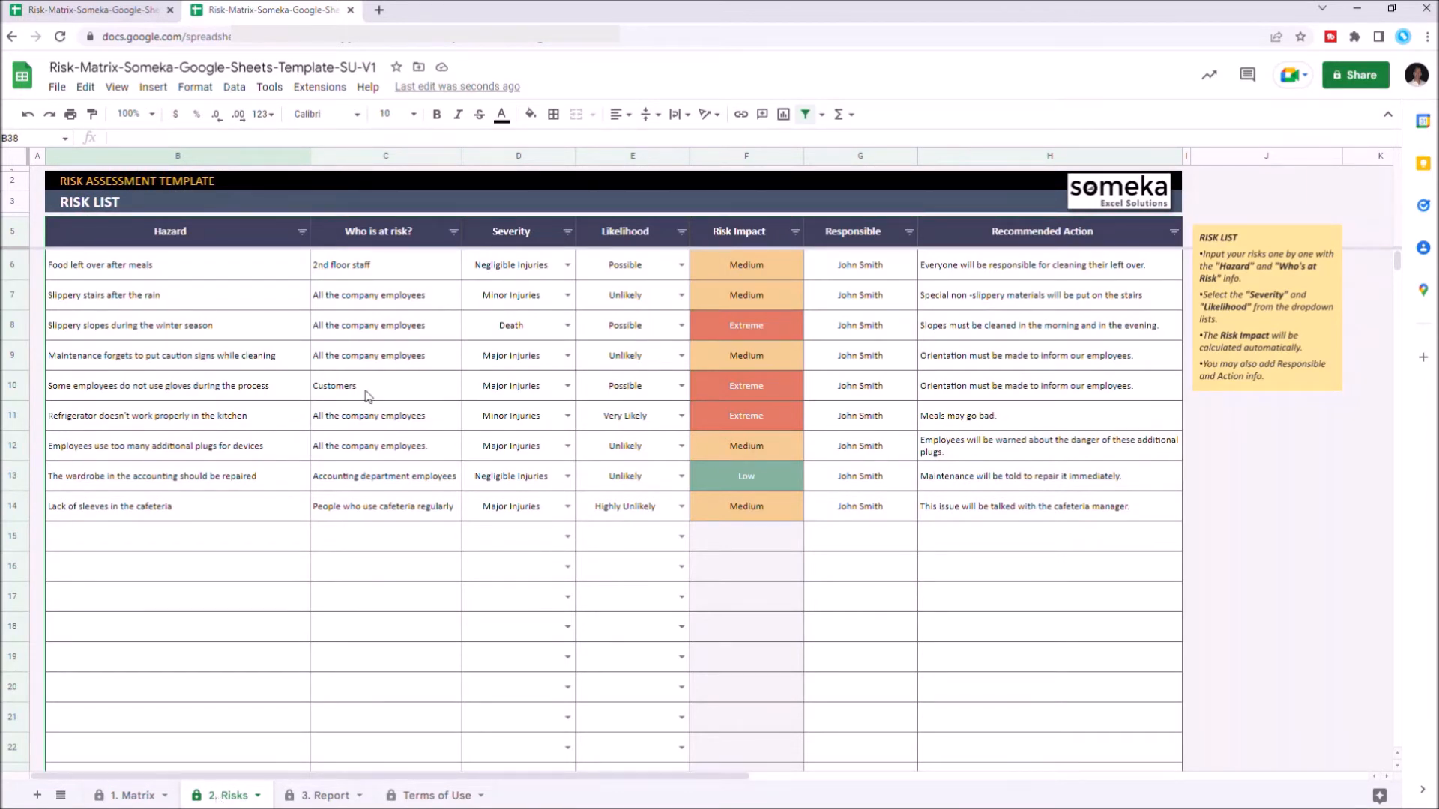
mouse_move(330, 419)
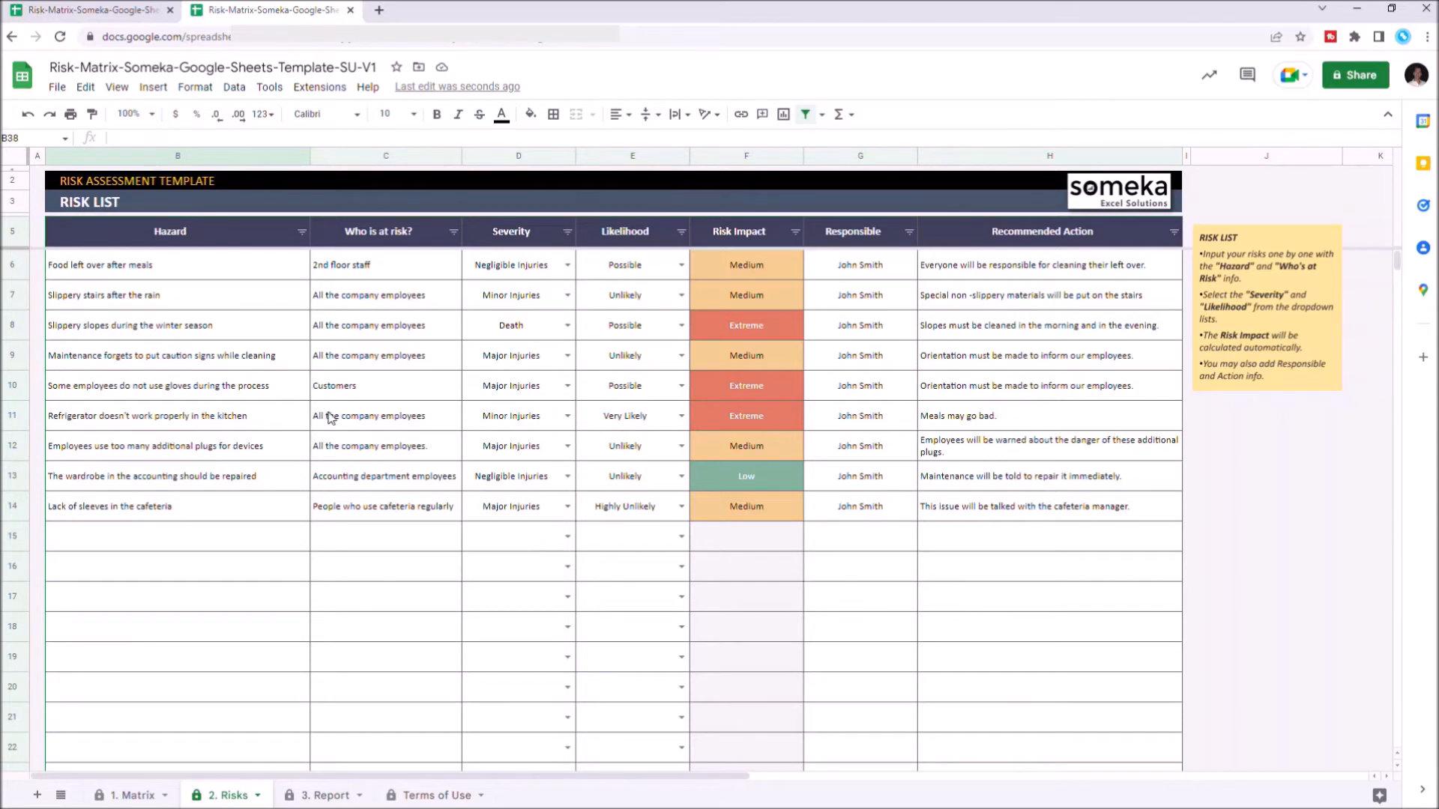
mouse_move(592, 312)
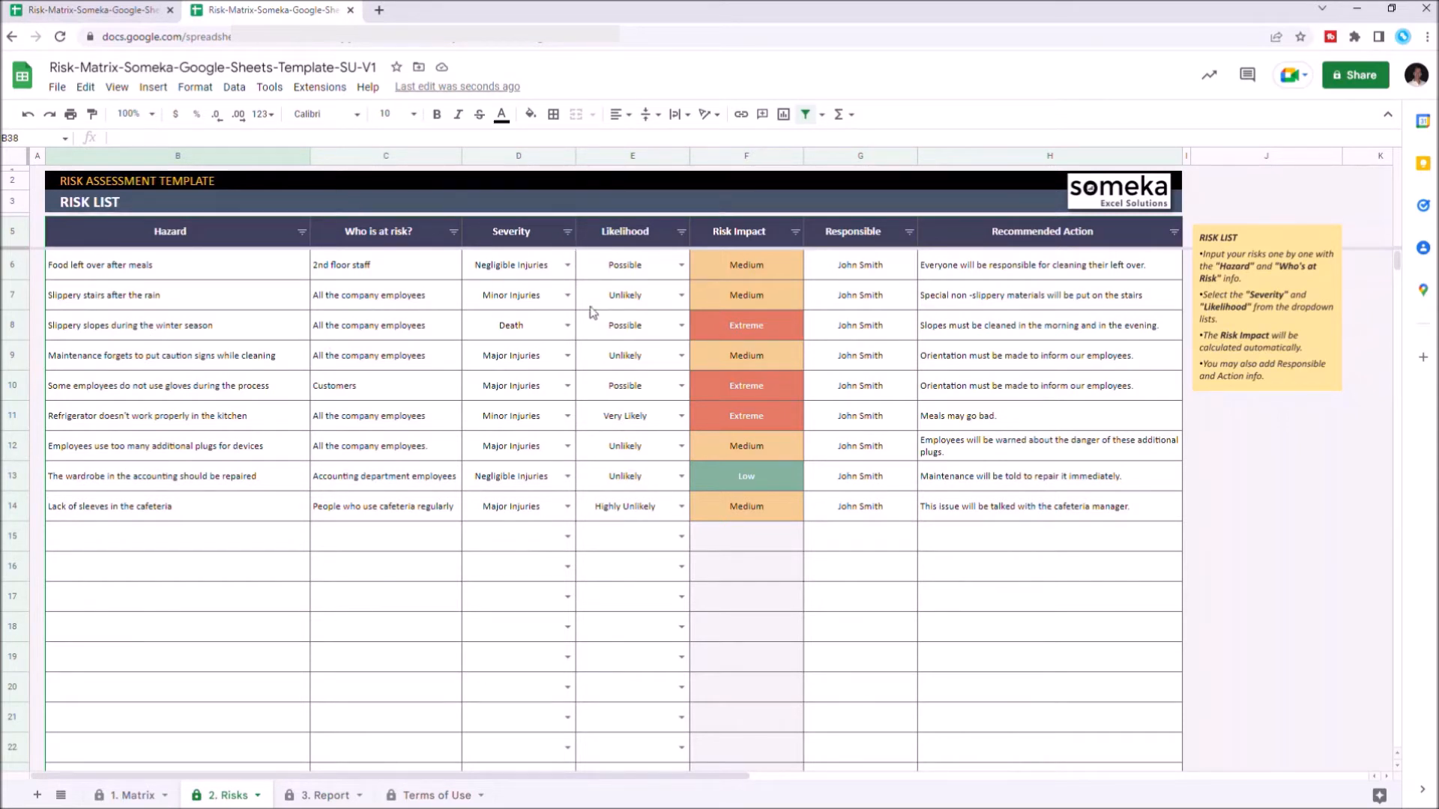
mouse_move(833, 315)
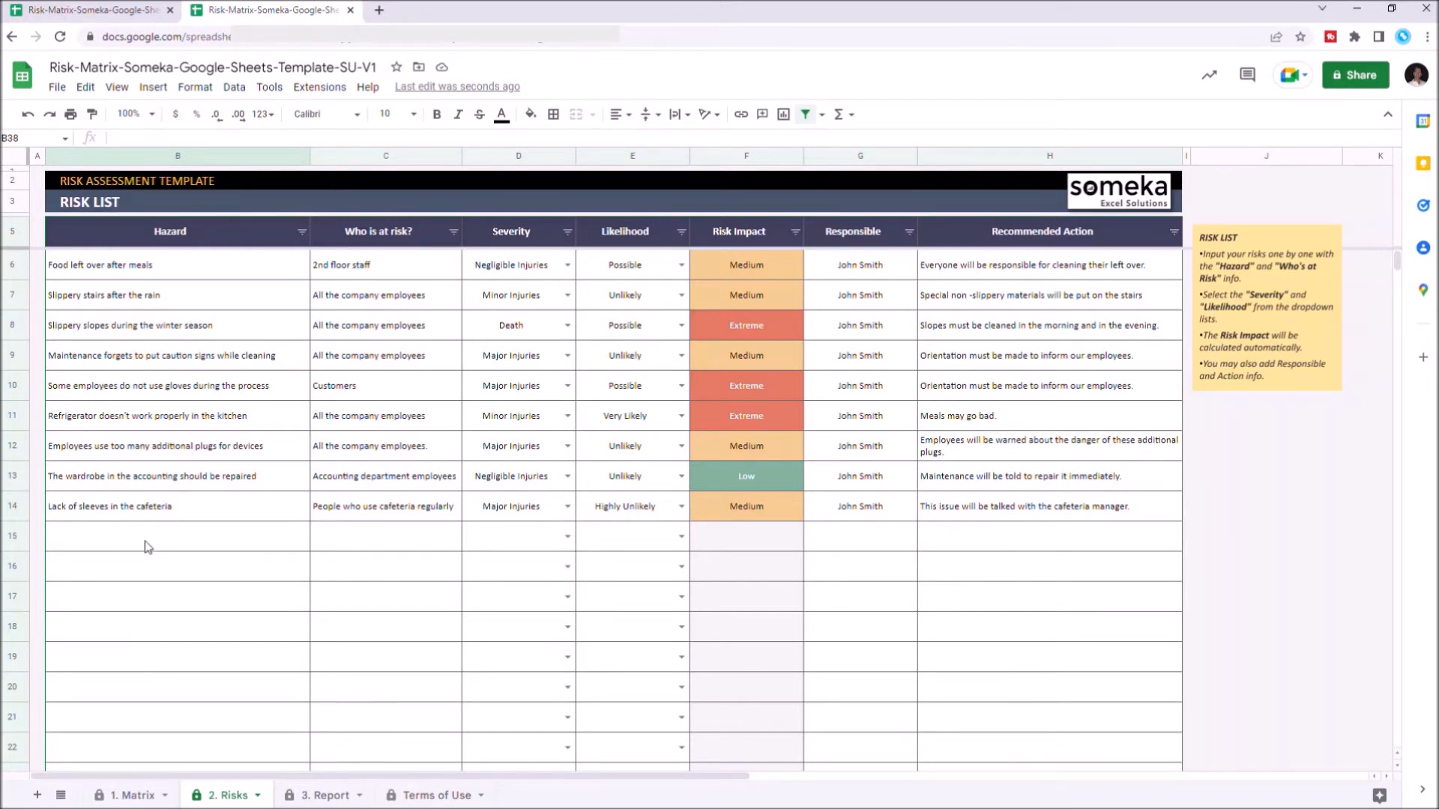
Step: Enter the new risk 'Incorrect use of equipments' affecting production department employees in row 15
left_click(177, 537)
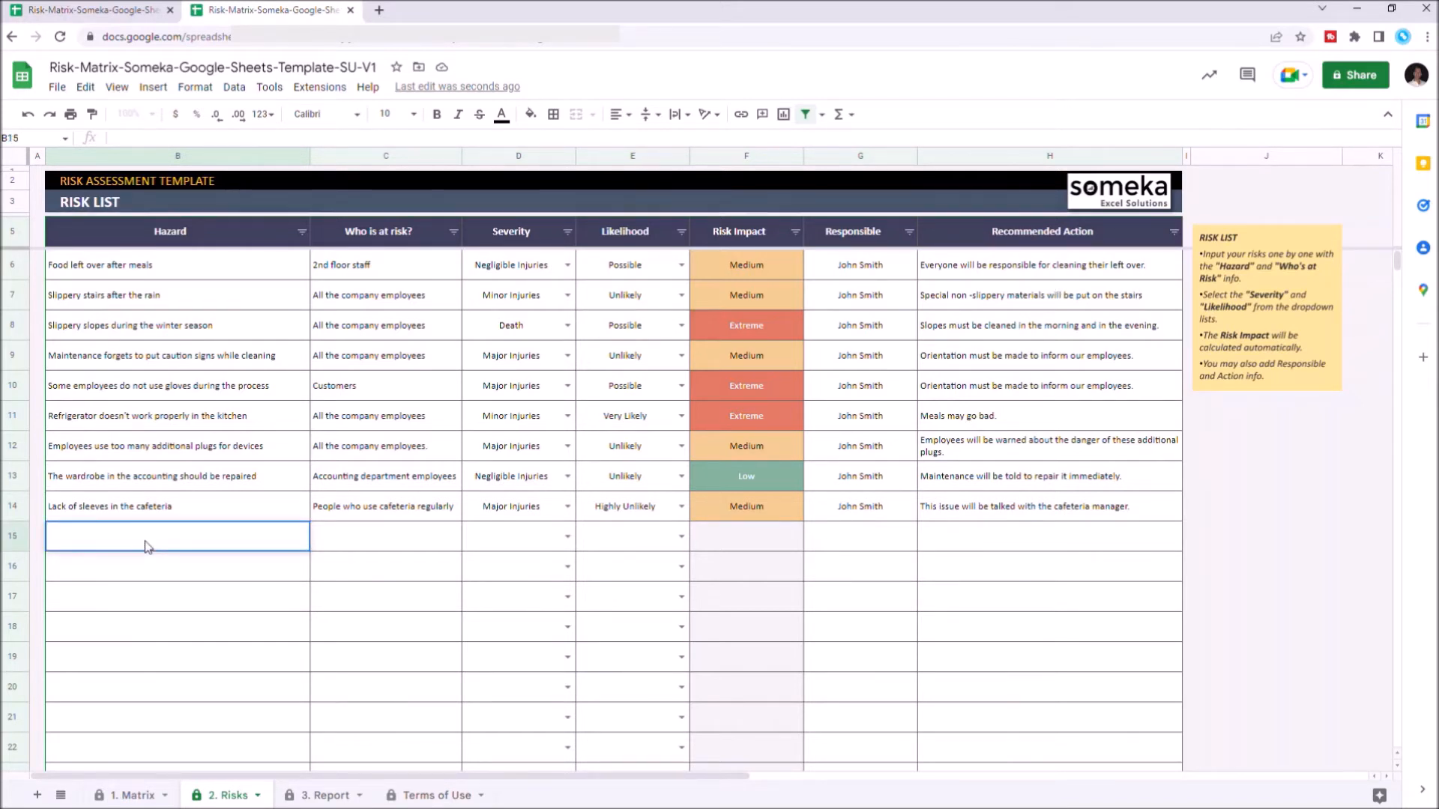
type("Incorrect use of equipments")
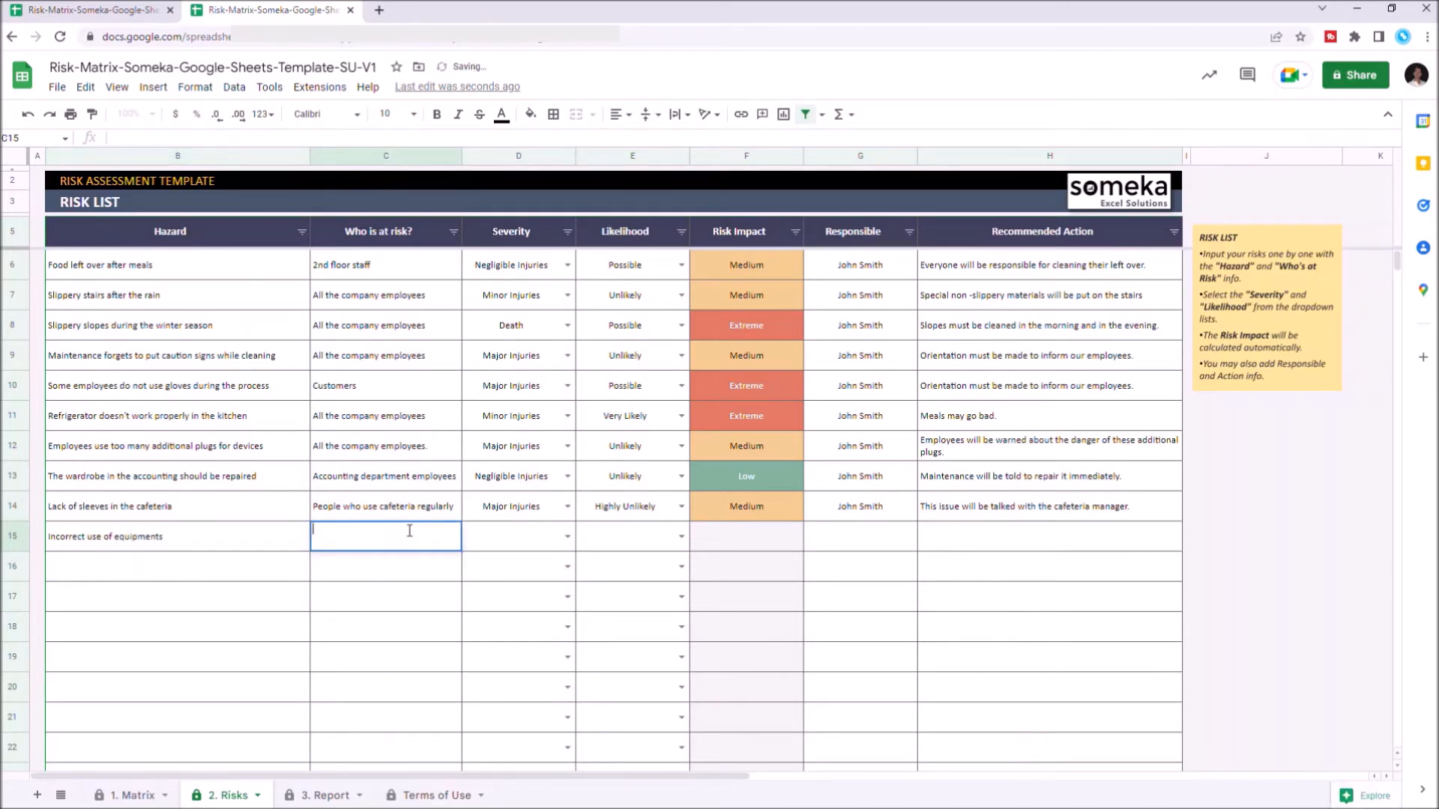
type("Production depatment")
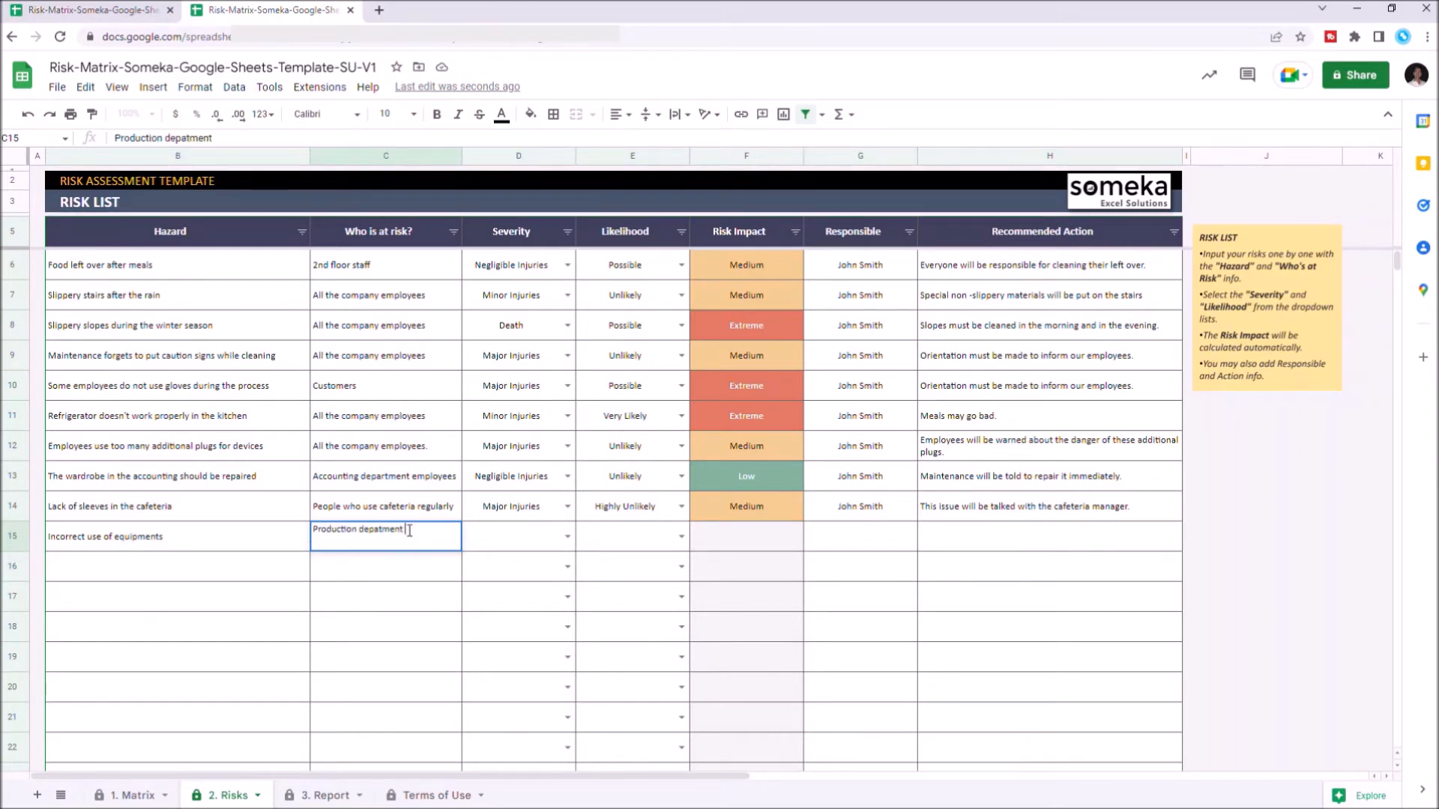
type("employees")
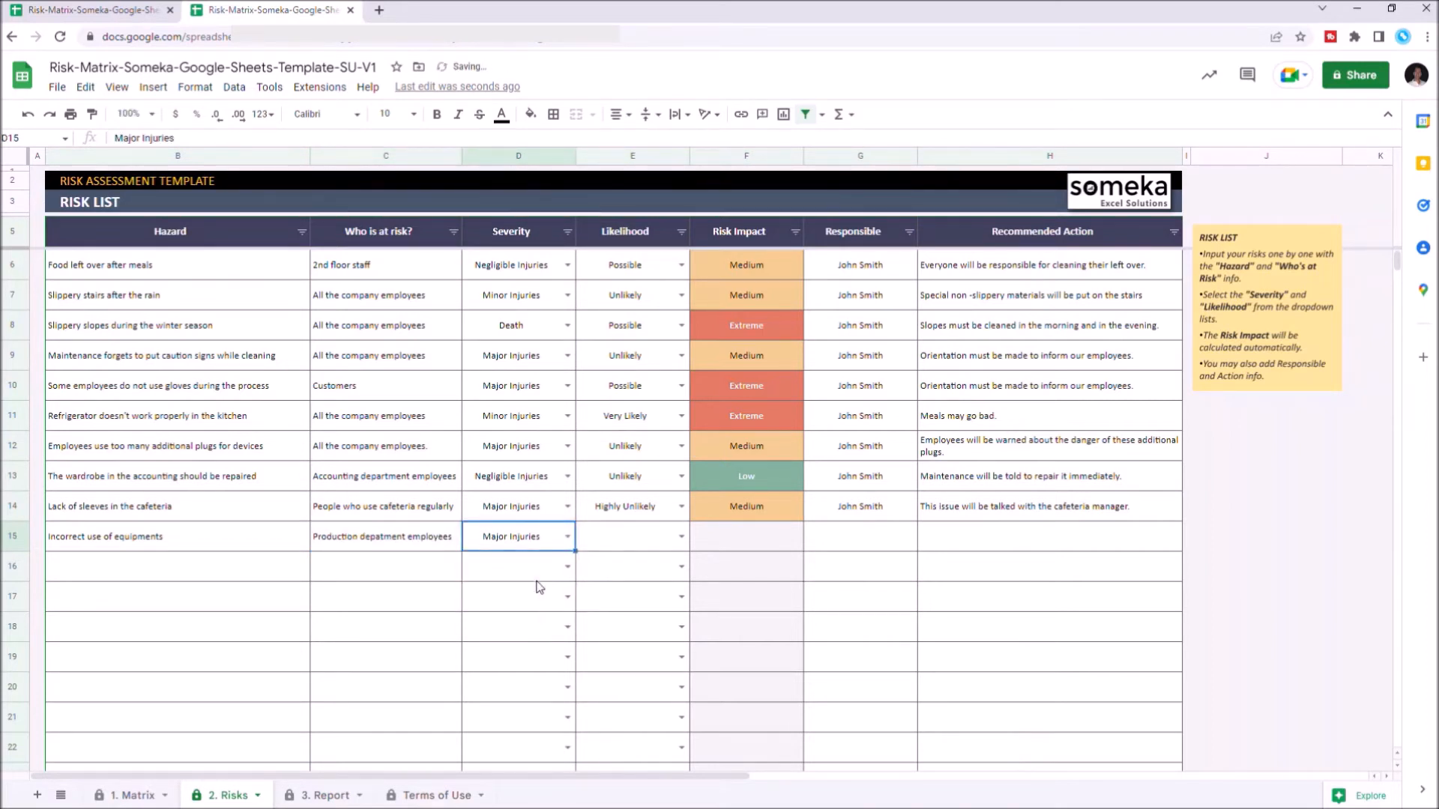
Step: Rate the new risk Major Injuries with likelihood Very Likely
left_click(658, 537)
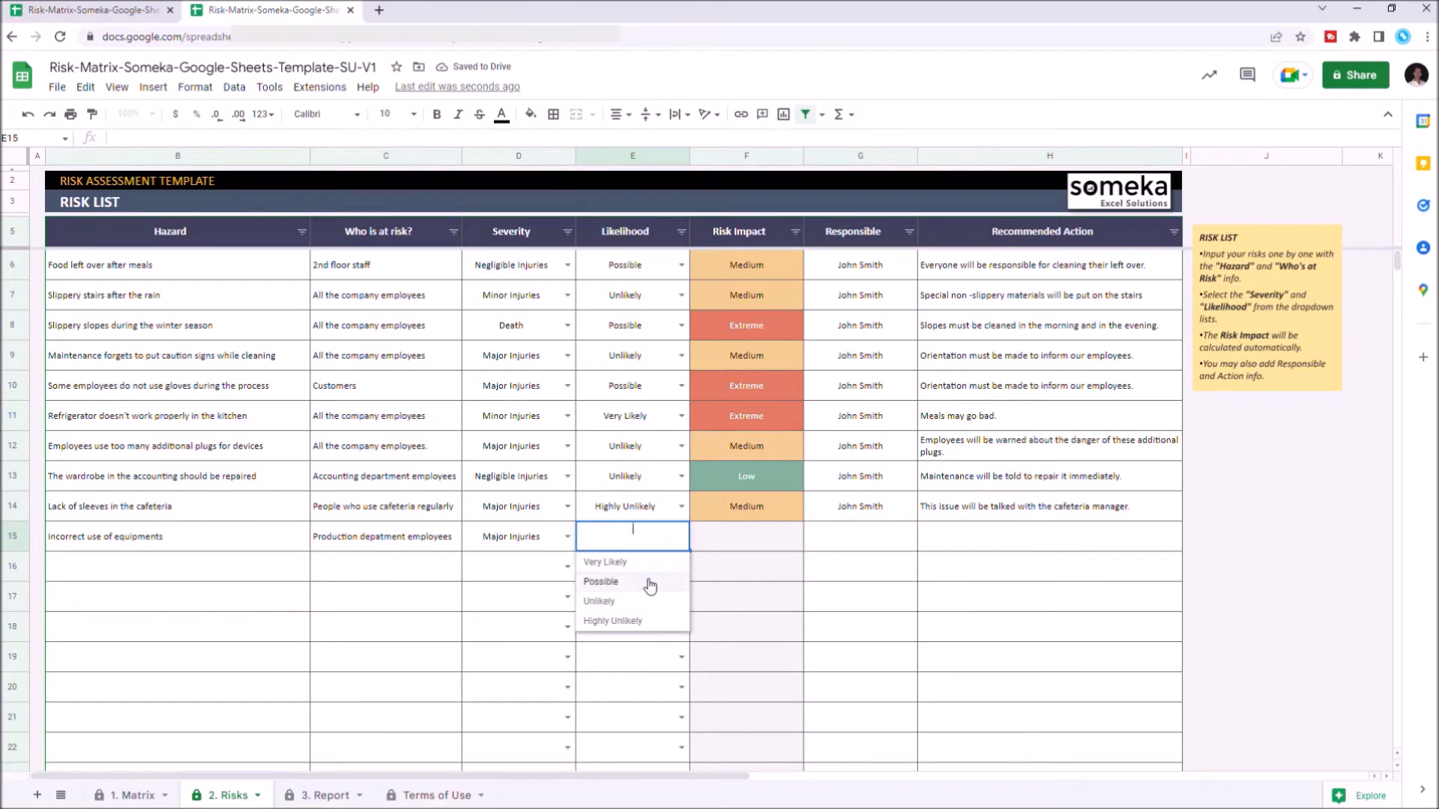
left_click(604, 562)
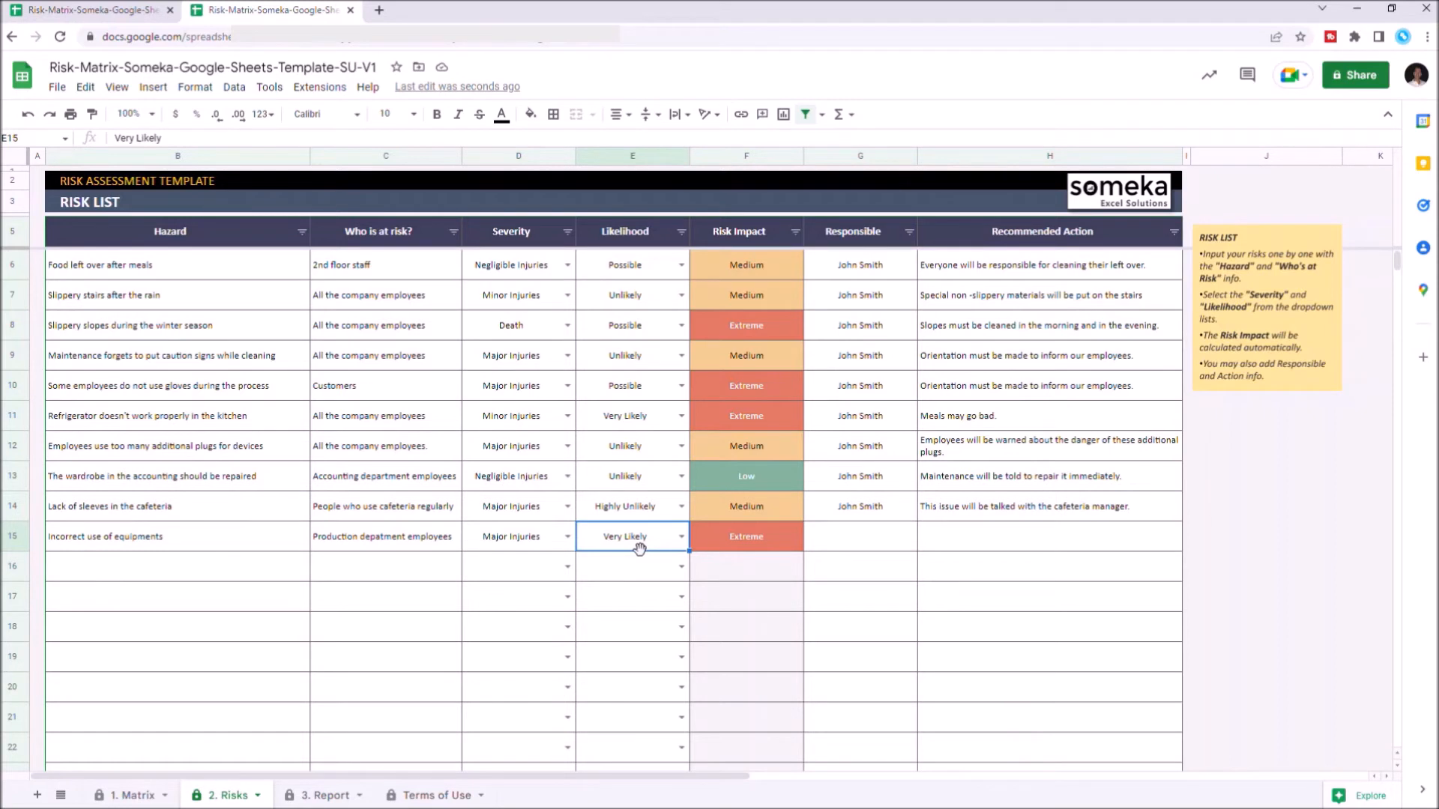
mouse_move(727, 522)
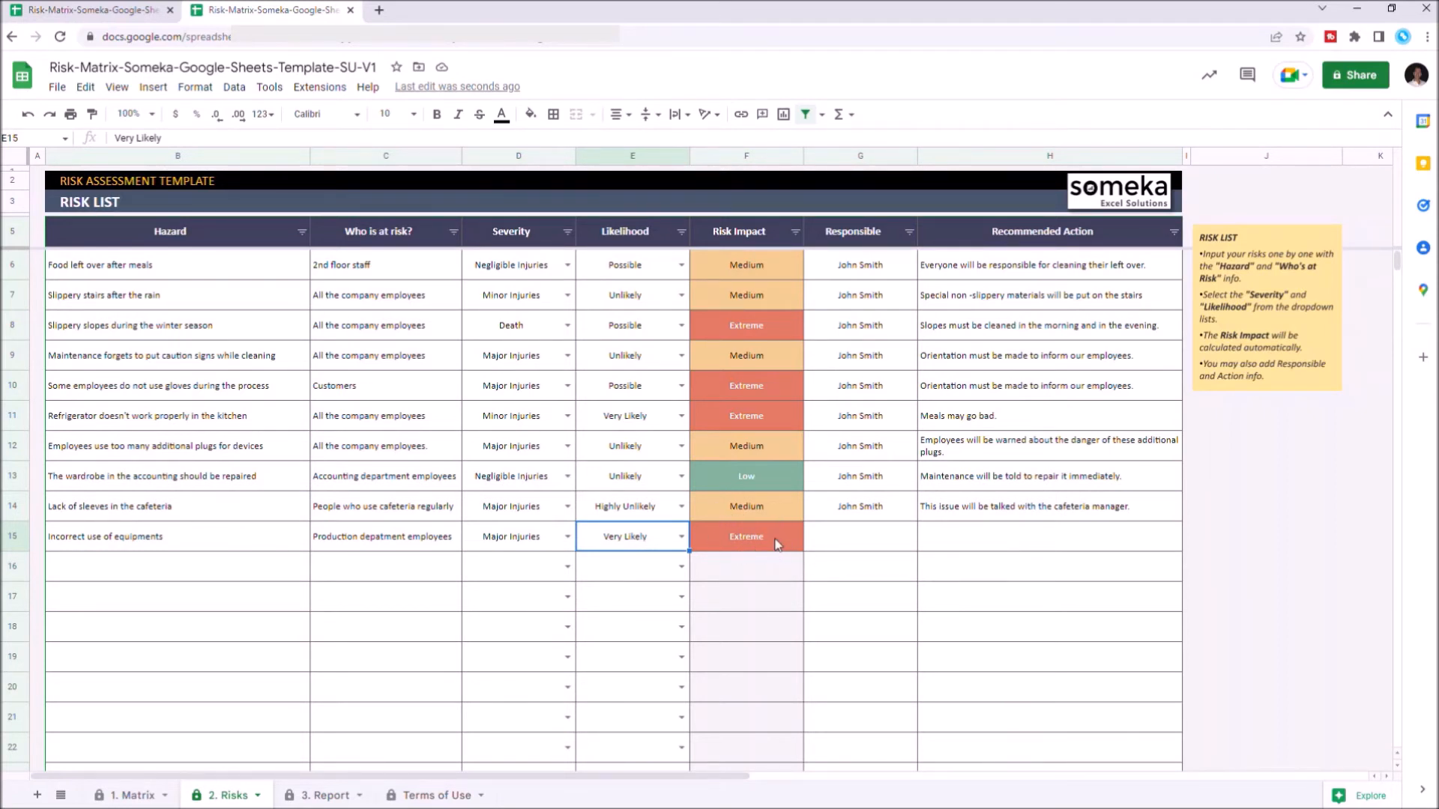
Step: Assign John Smith as responsible with an expert orientation action, then view the risk report sheet
left_click(860, 536)
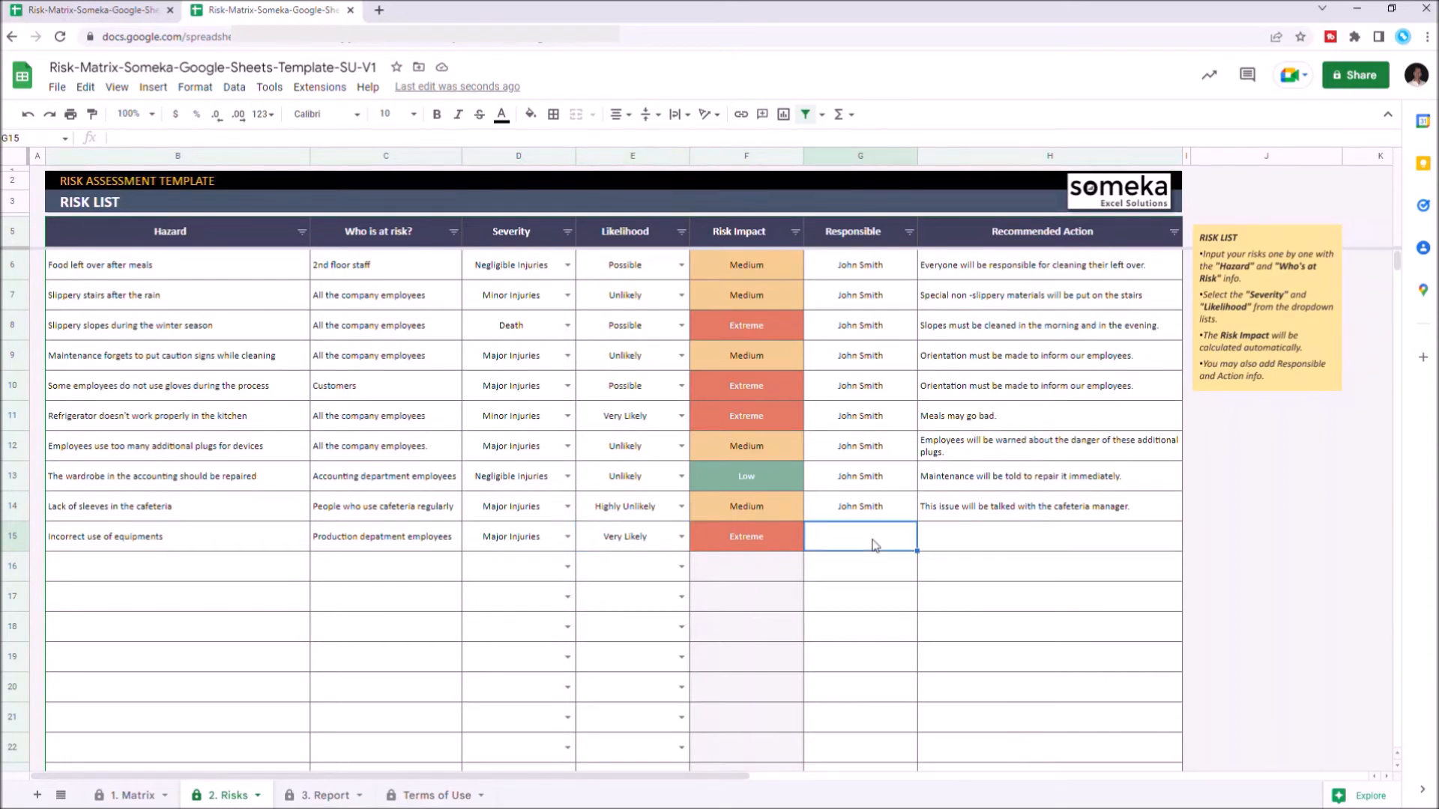
type("John Smith")
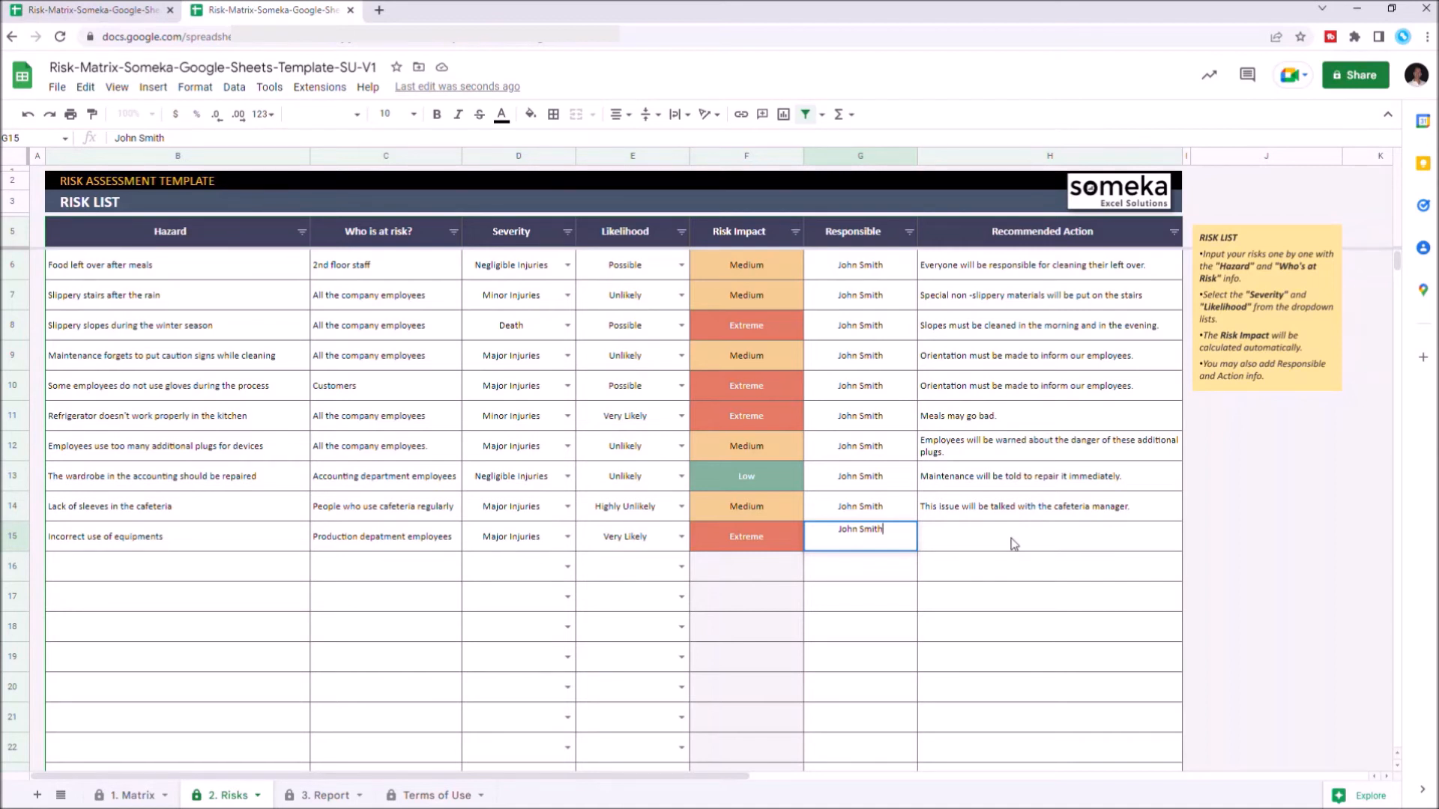
type("An expert will give an orientation about the mechanics")
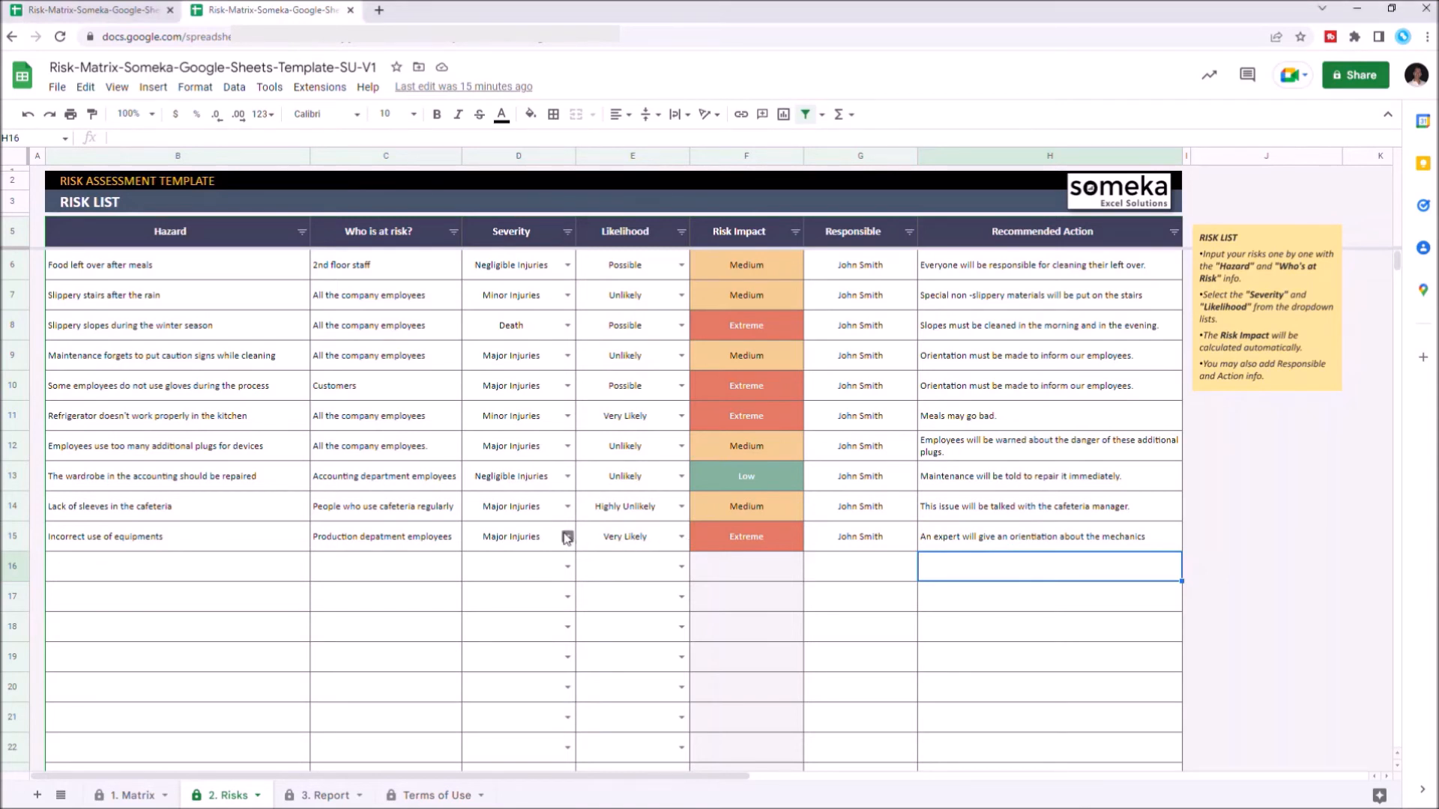
left_click(567, 536)
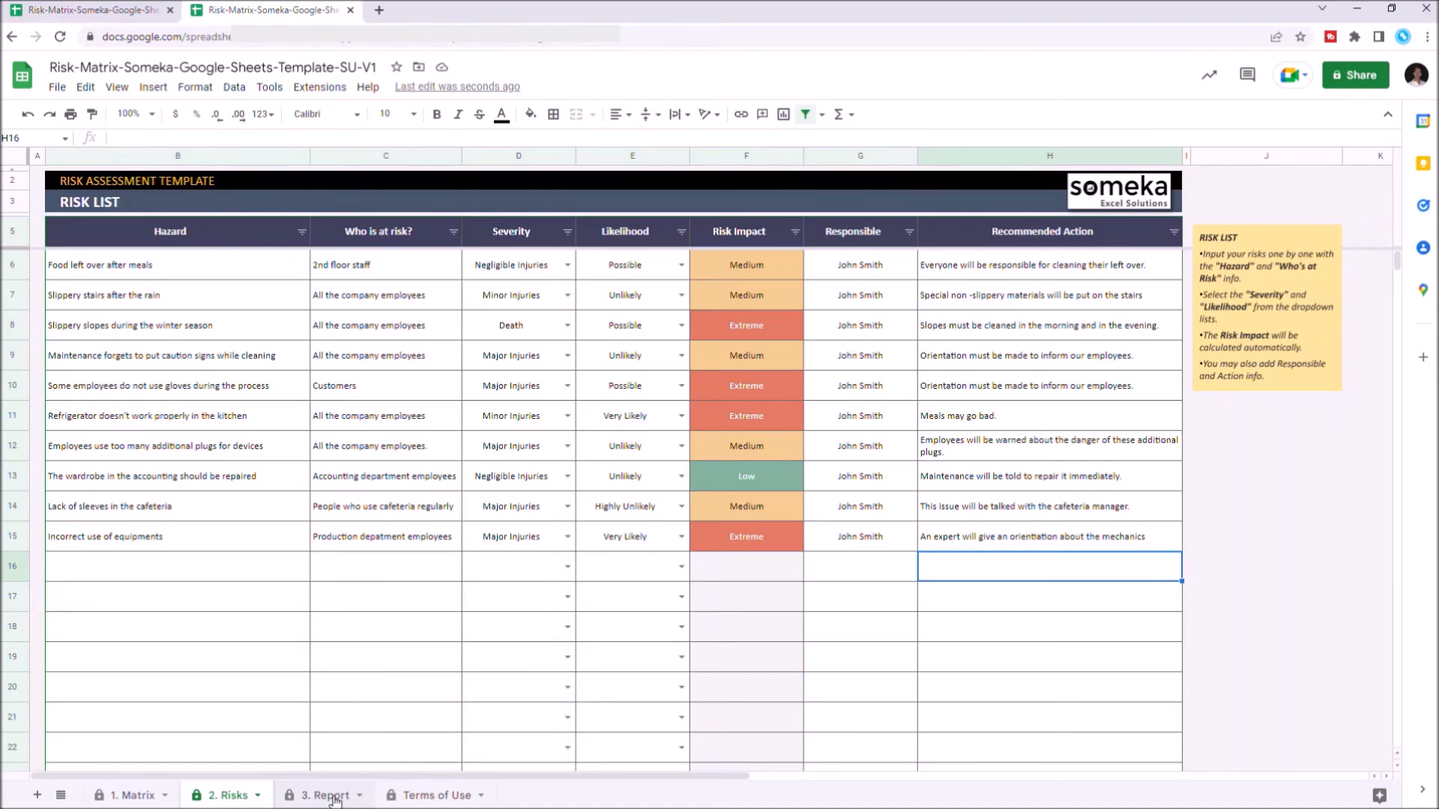
left_click(324, 795)
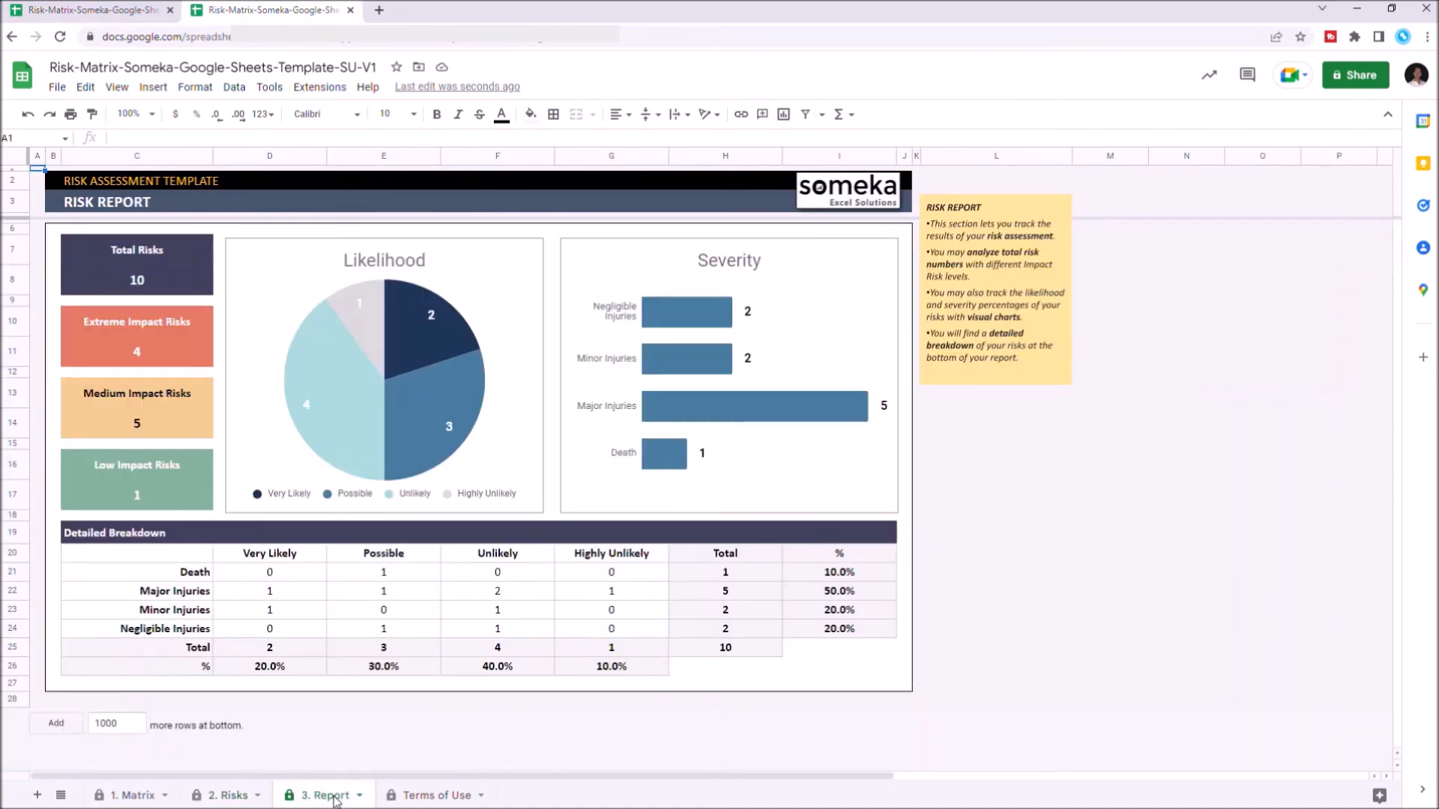